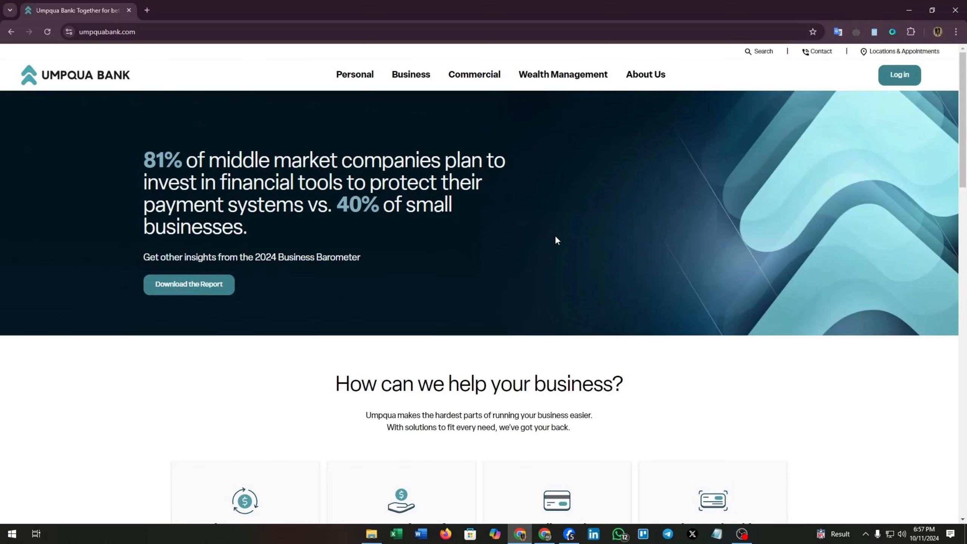
{"action": "mouse_move", "coordinate": [604, 222]}
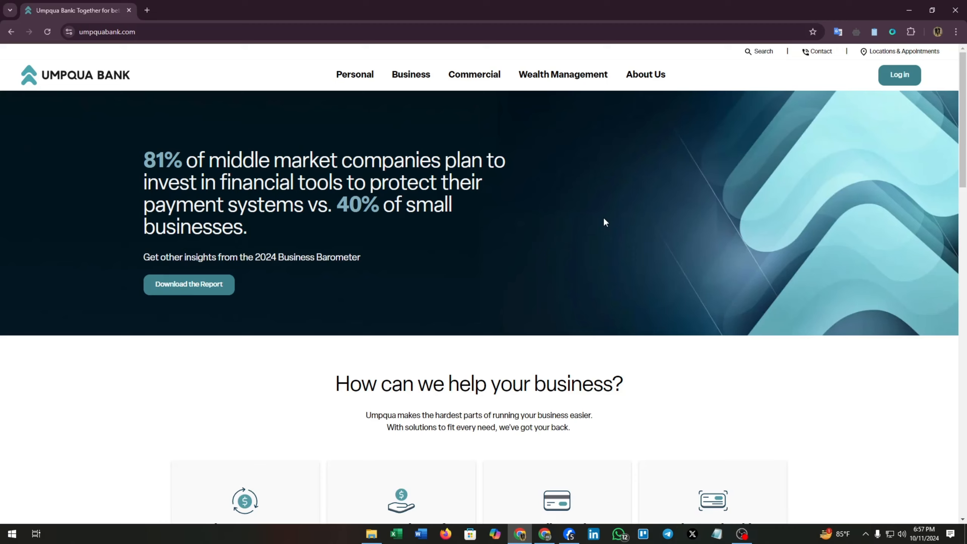
{"action": "mouse_move", "coordinate": [188, 284]}
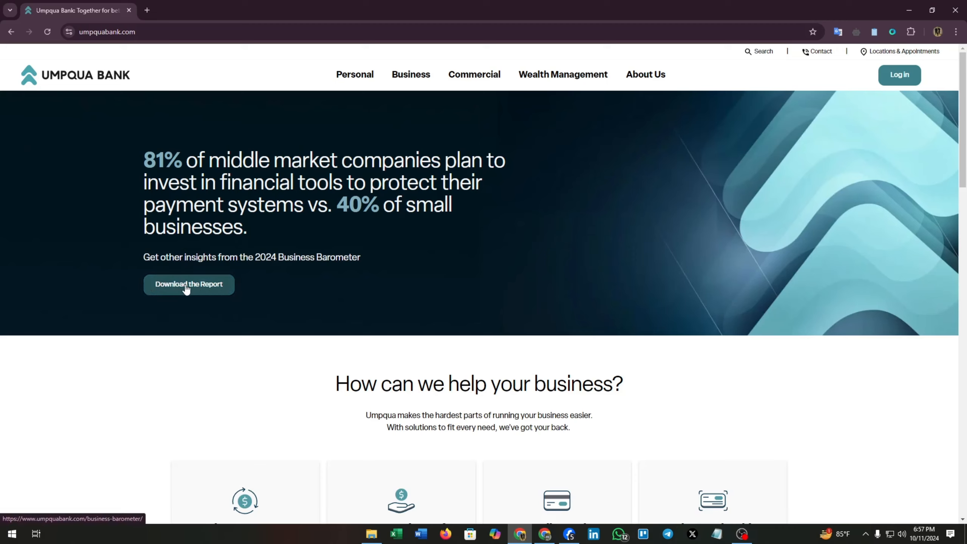
{"action": "mouse_move", "coordinate": [898, 75]}
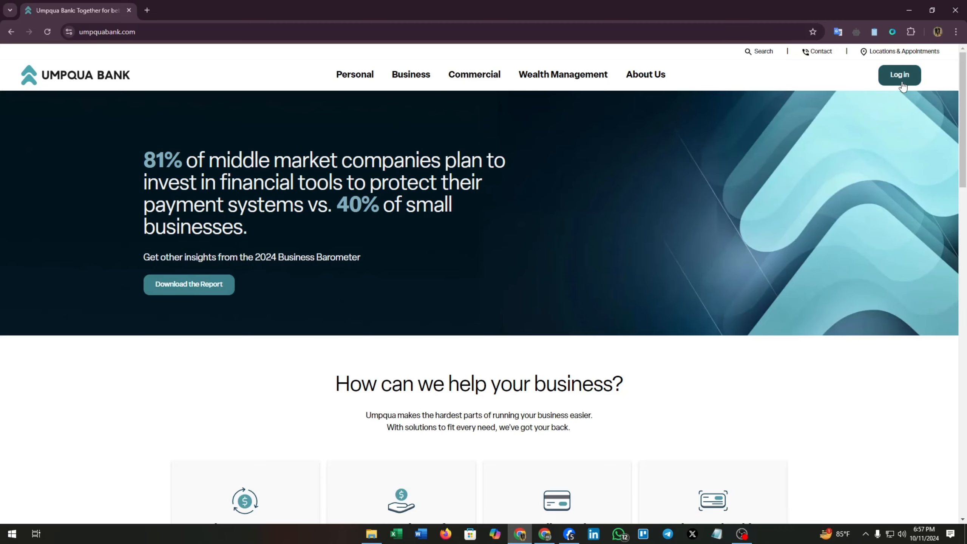
{"action": "mouse_move", "coordinate": [901, 82]}
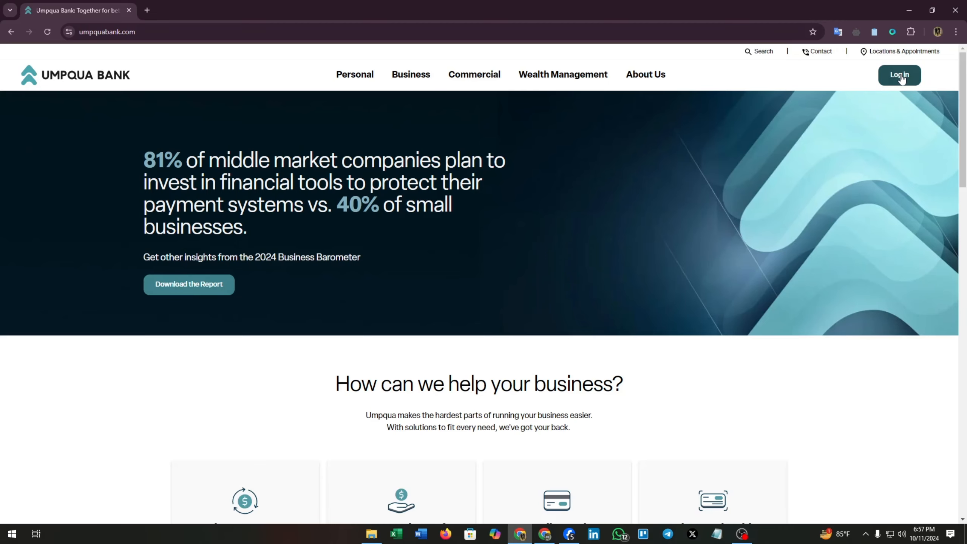
Step: Show the login chooser with the All Other Logins list expanded (Cash Vault, Commercial Card, Compass, Deposit Express)
{"action": "left_click", "coordinate": [898, 75]}
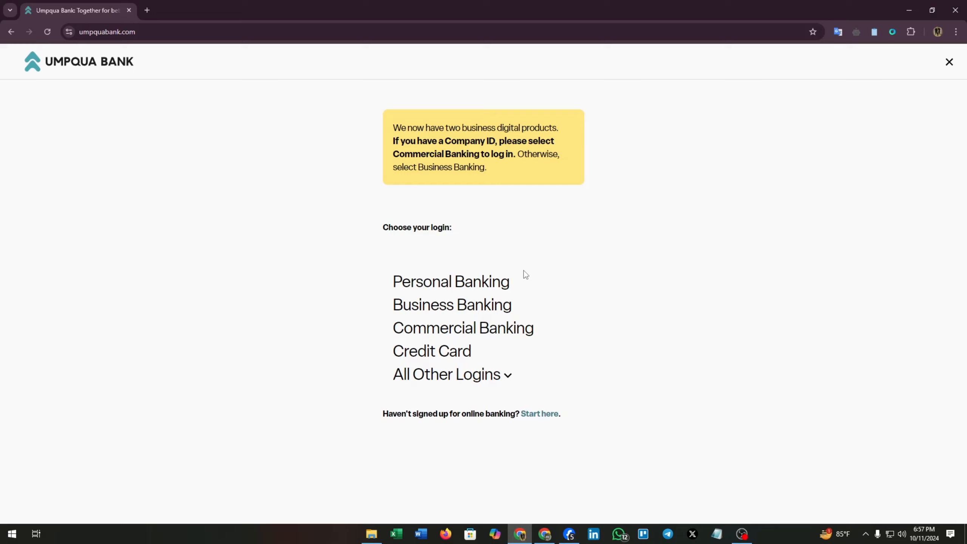
{"action": "mouse_move", "coordinate": [451, 281]}
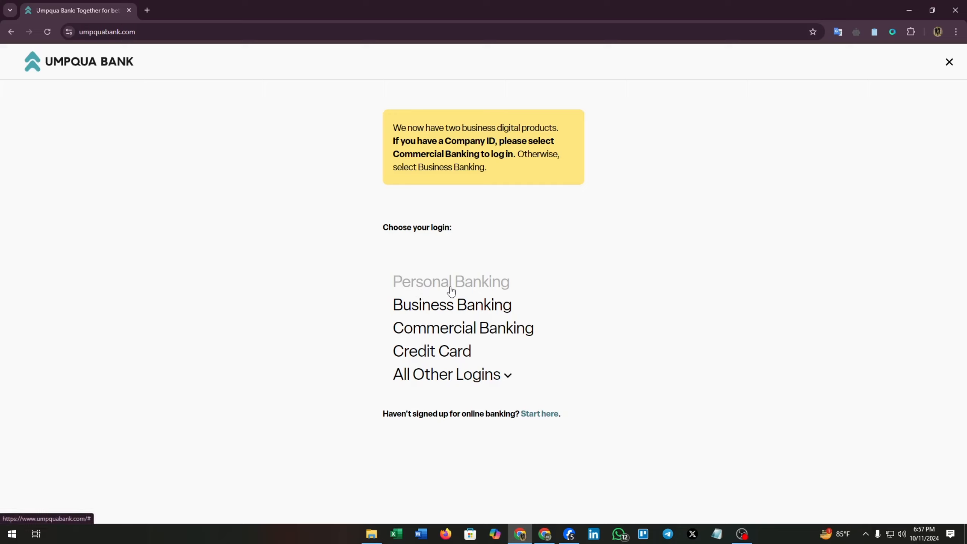
{"action": "mouse_move", "coordinate": [455, 327]}
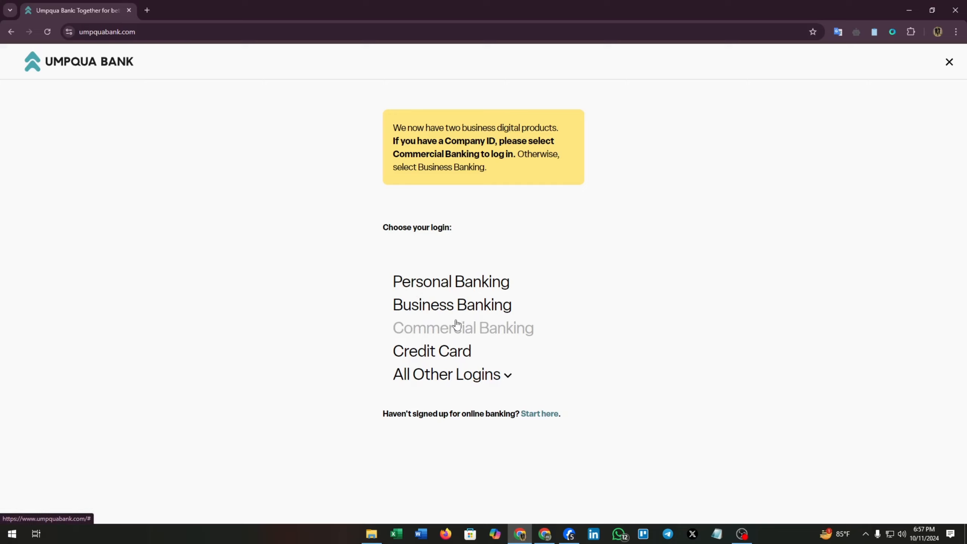
{"action": "mouse_move", "coordinate": [447, 375]}
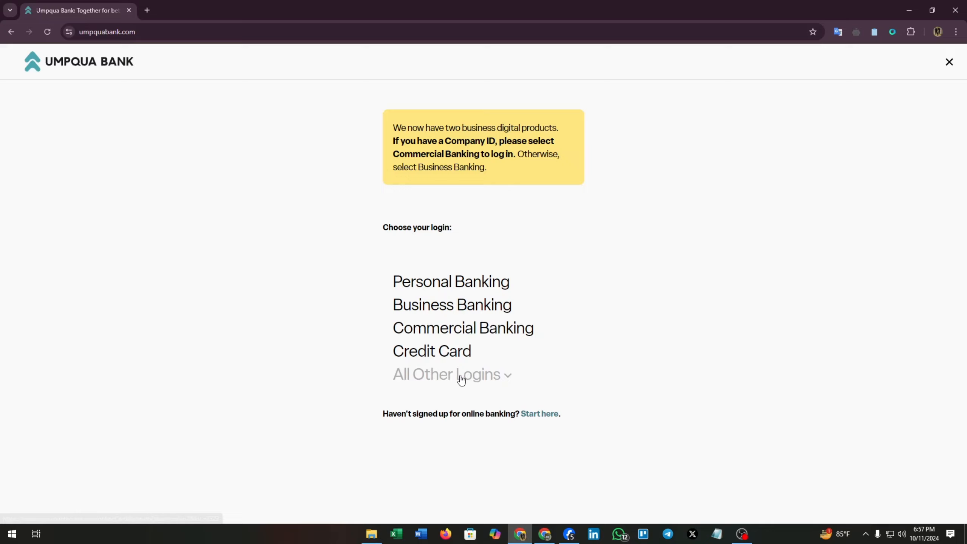
{"action": "left_click", "coordinate": [446, 374]}
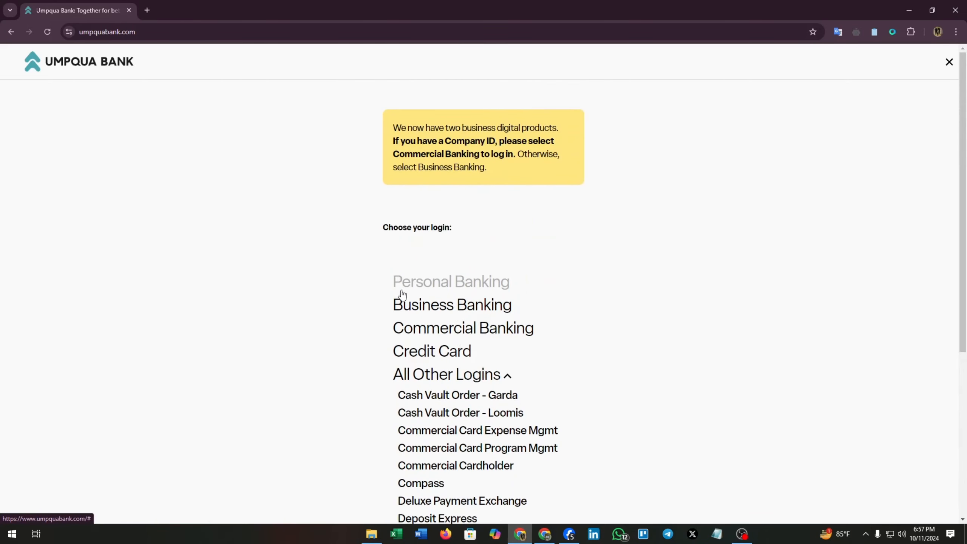
Step: Visit the Personal Banking Login ID screen, then close it to return to the business home page
{"action": "left_click", "coordinate": [450, 281]}
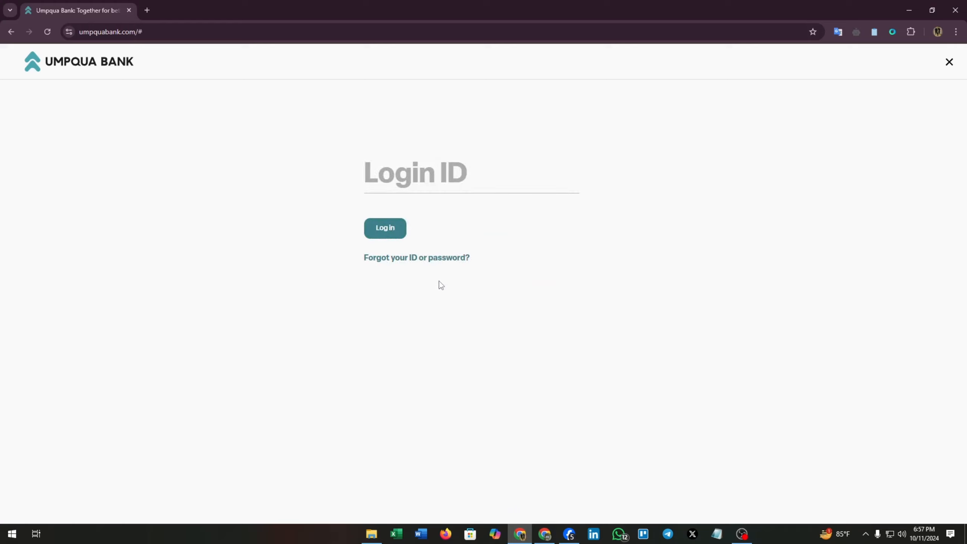
{"action": "mouse_move", "coordinate": [547, 199]}
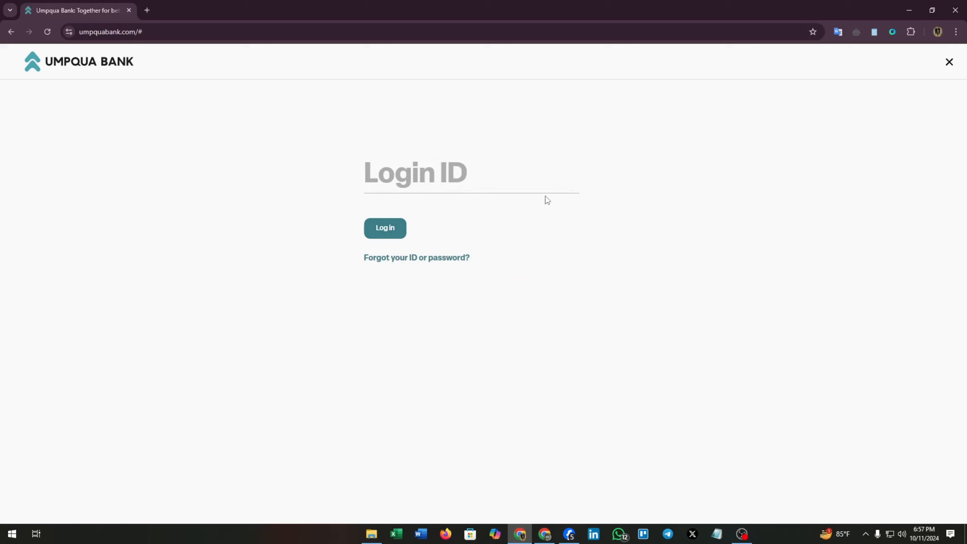
{"action": "left_click", "coordinate": [419, 176]}
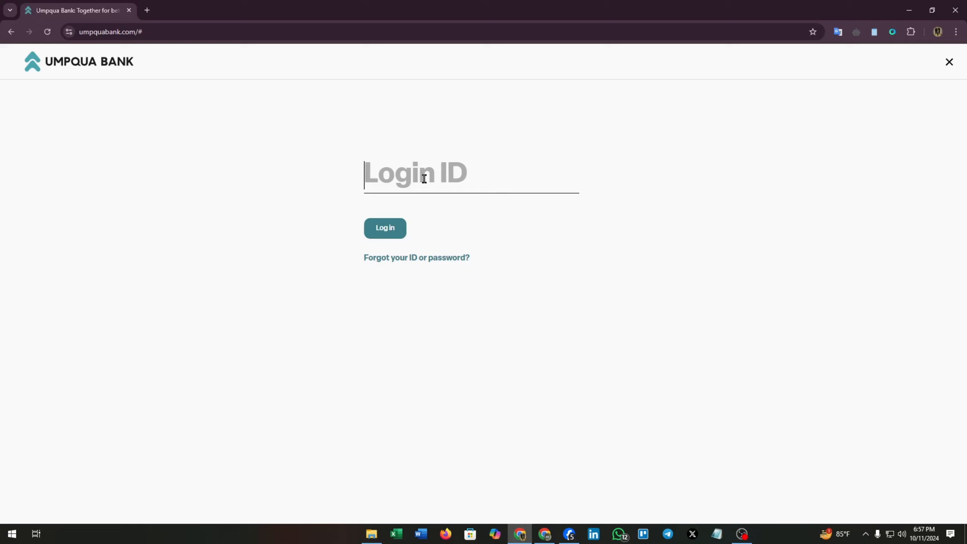
{"action": "mouse_move", "coordinate": [949, 62]}
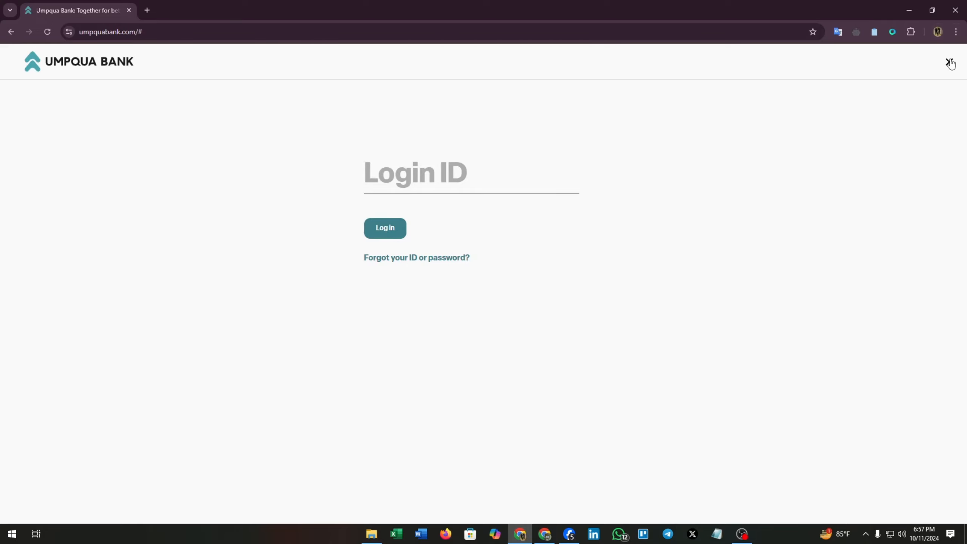
{"action": "left_click", "coordinate": [950, 63]}
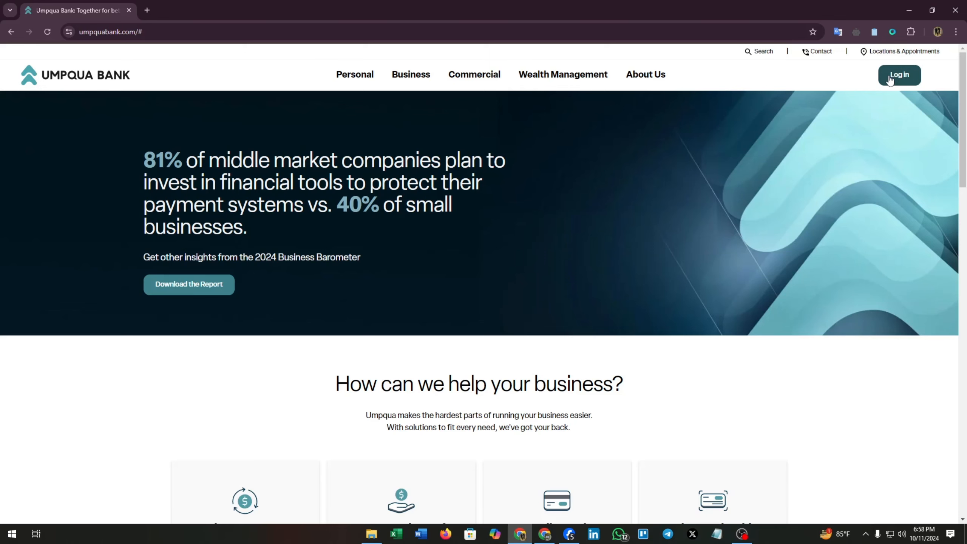
Step: Reopen the login chooser and follow the 'Start here' link for not-yet-enrolled online banking users
{"action": "left_click", "coordinate": [898, 75]}
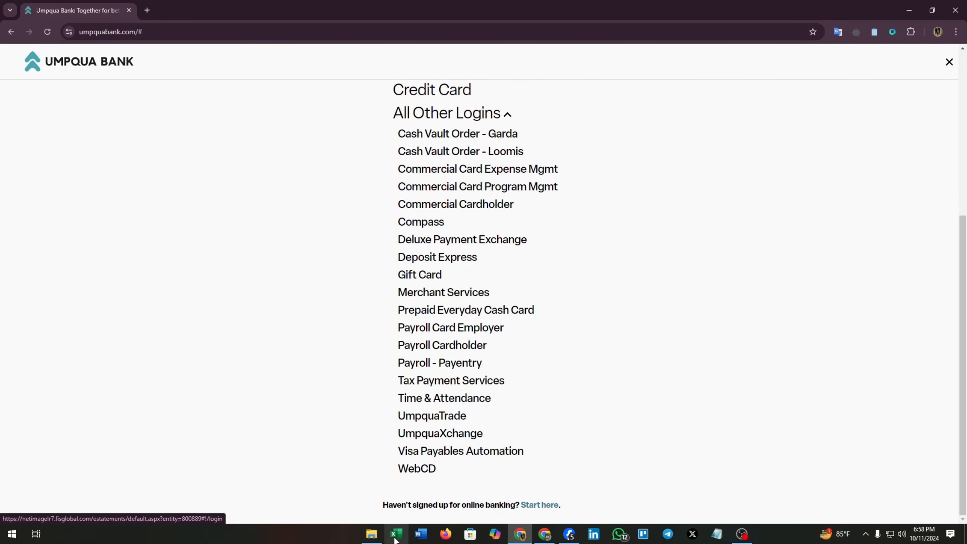
{"action": "mouse_move", "coordinate": [477, 508]}
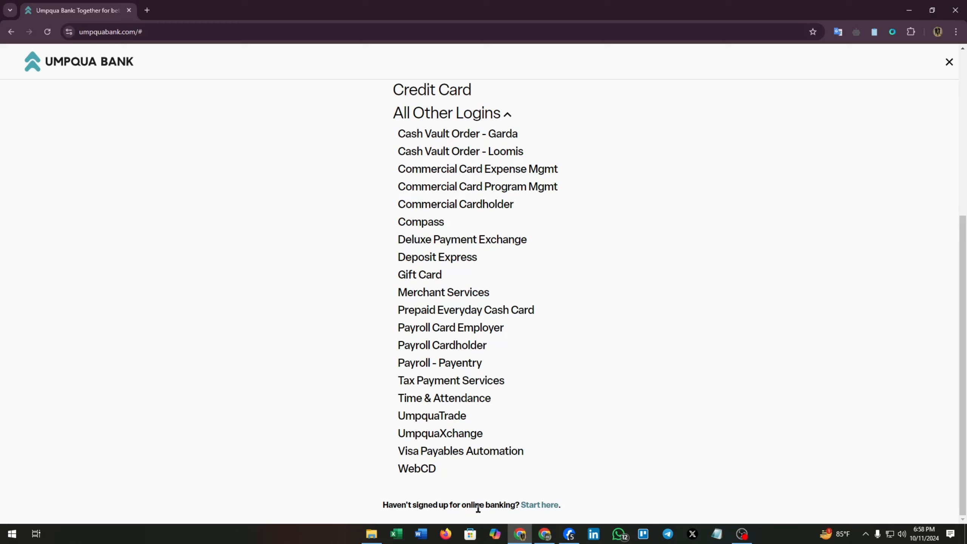
{"action": "mouse_move", "coordinate": [539, 505]}
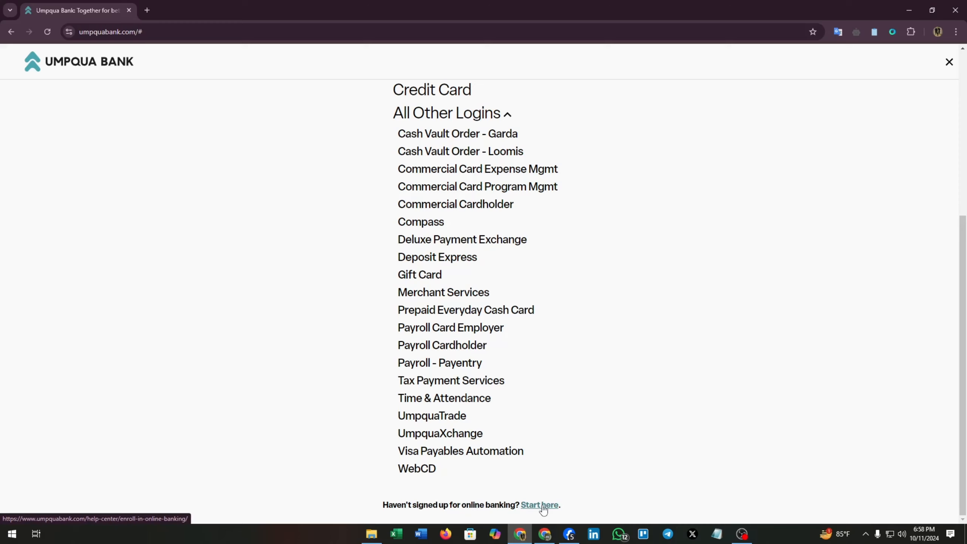
{"action": "left_click", "coordinate": [538, 504]}
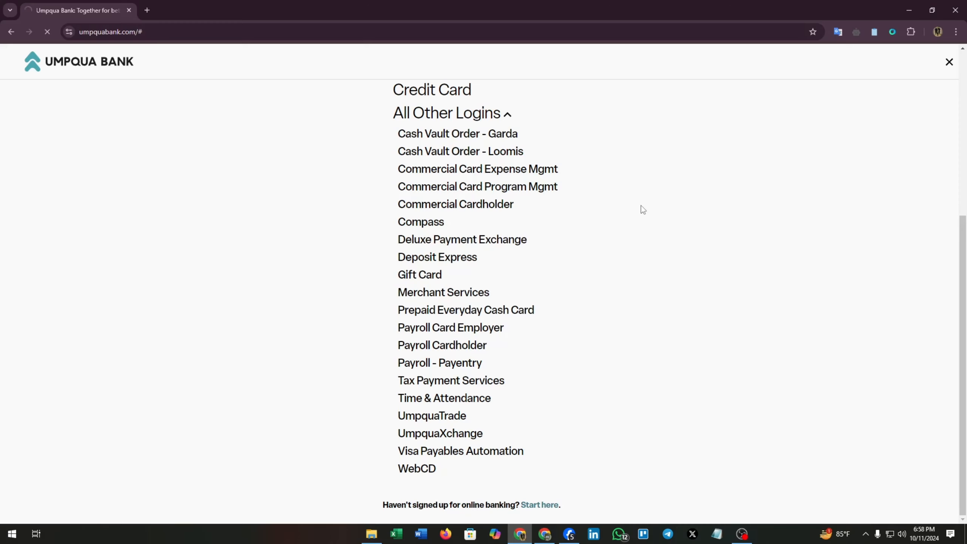
Step: Load the Enroll in Online Banking help page with personal, business and credit card sign-up links
{"action": "left_click", "coordinate": [538, 505]}
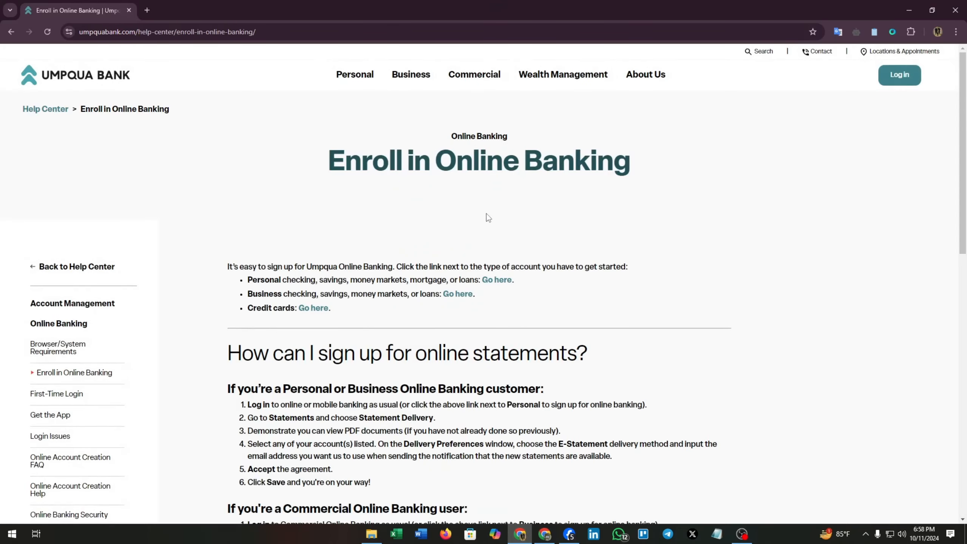
{"action": "mouse_move", "coordinate": [219, 361]}
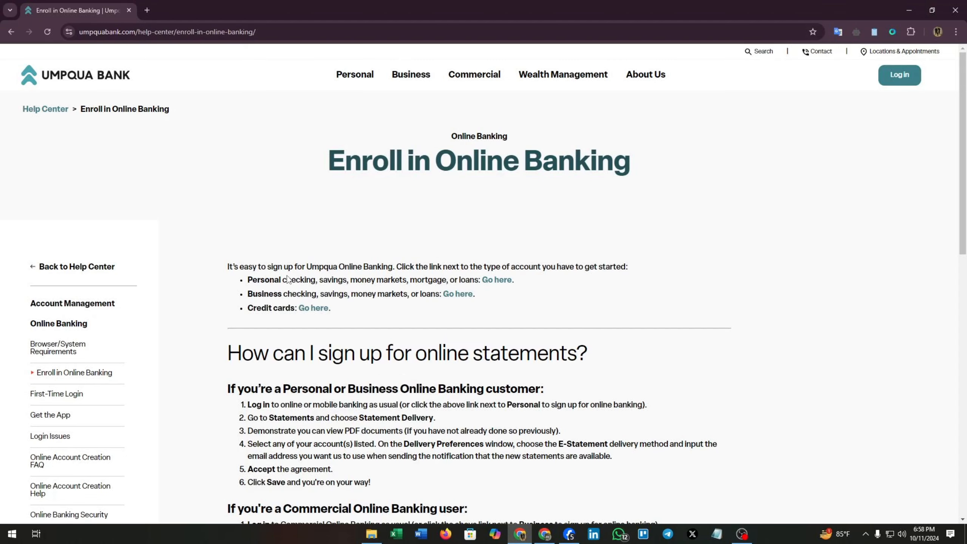
{"action": "mouse_move", "coordinate": [430, 267]}
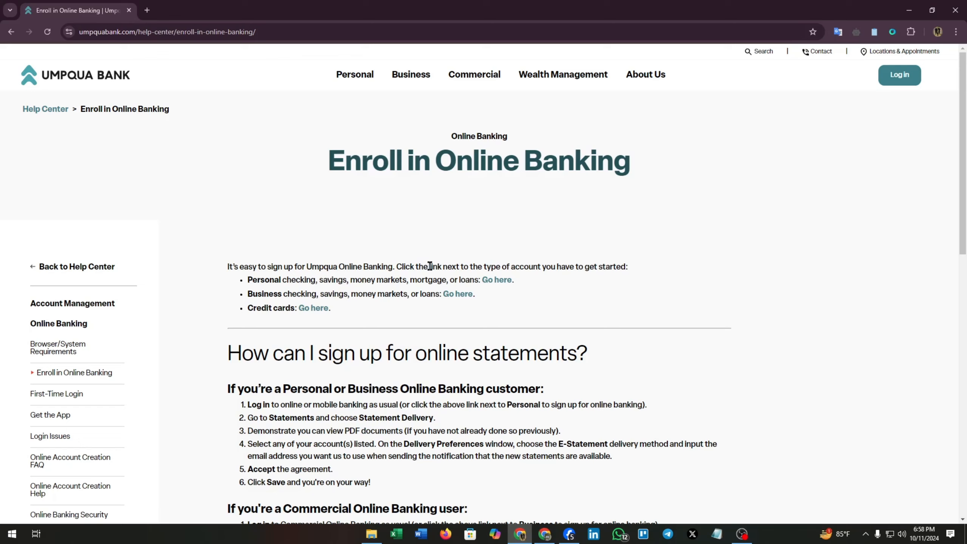
{"action": "mouse_move", "coordinate": [503, 266]}
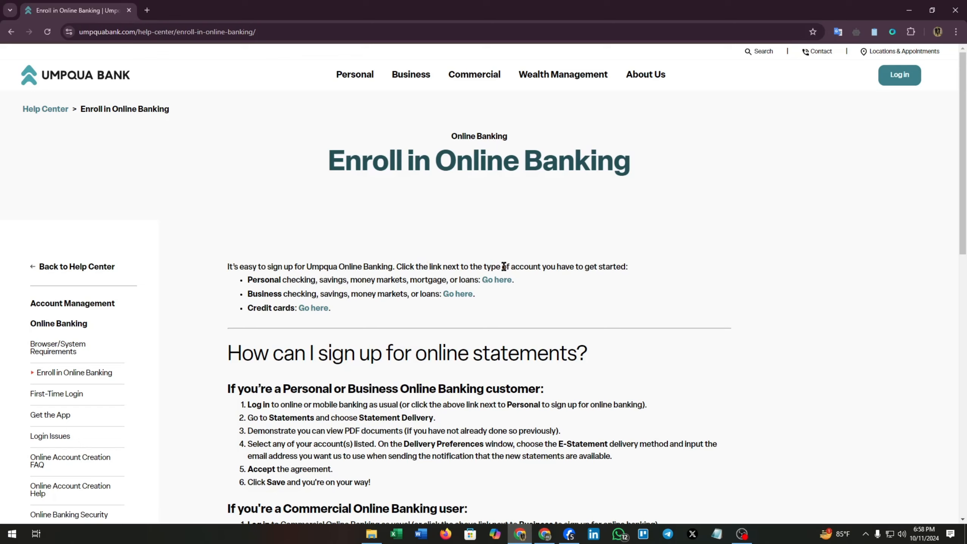
{"action": "mouse_move", "coordinate": [603, 267]}
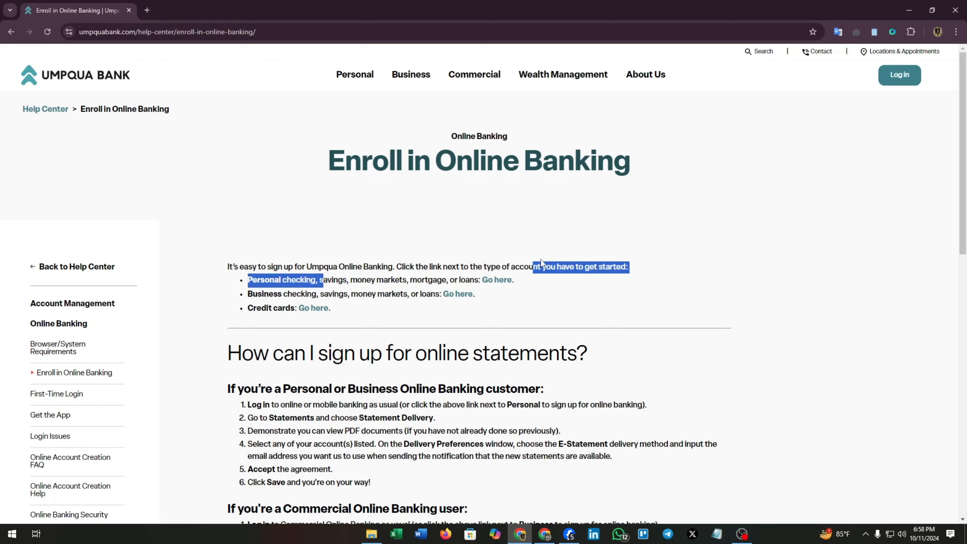
Step: Open personal and business enrollment links in new tabs, dismiss the credit card leave-site warning, and stay on the help page
{"action": "left_click", "coordinate": [487, 290]}
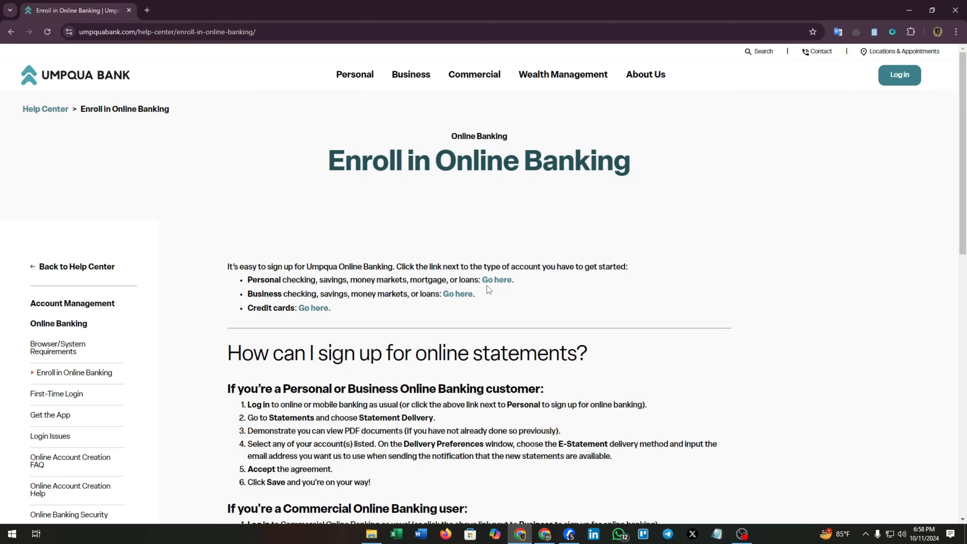
{"action": "left_click", "coordinate": [457, 293]}
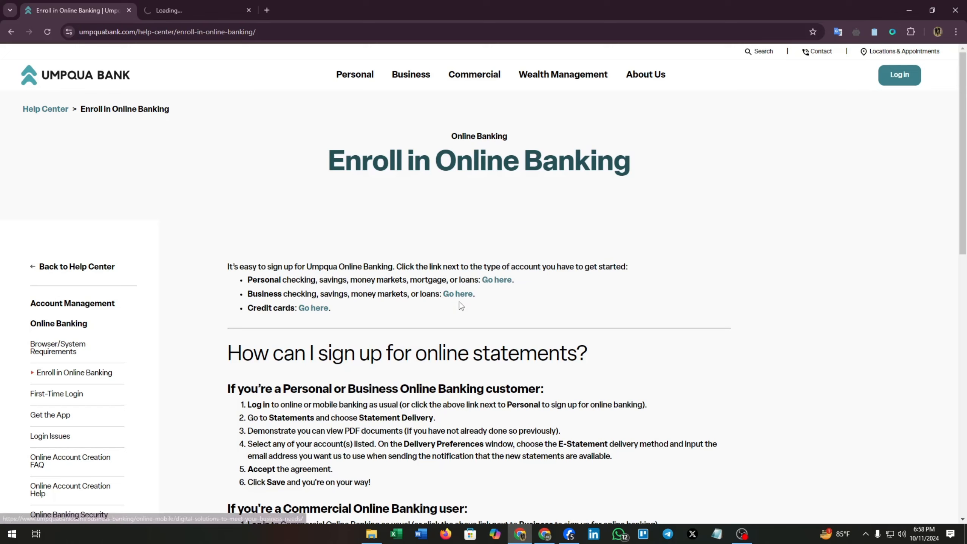
{"action": "left_click", "coordinate": [458, 293]}
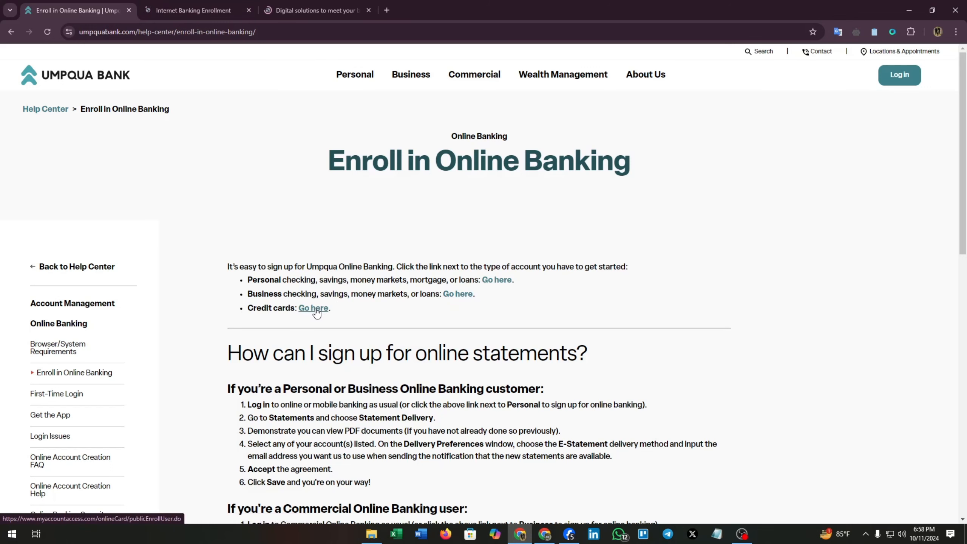
{"action": "left_click", "coordinate": [312, 308]}
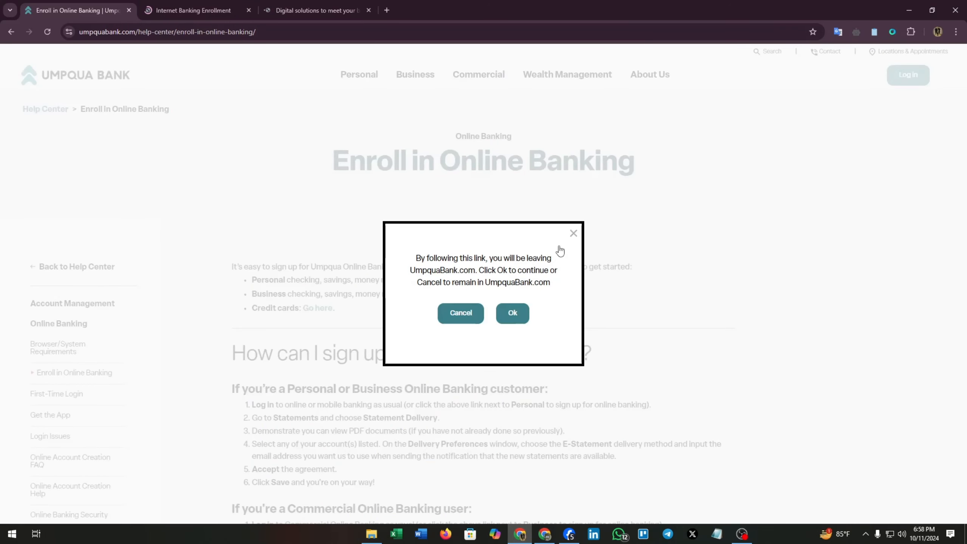
{"action": "mouse_move", "coordinate": [566, 247]}
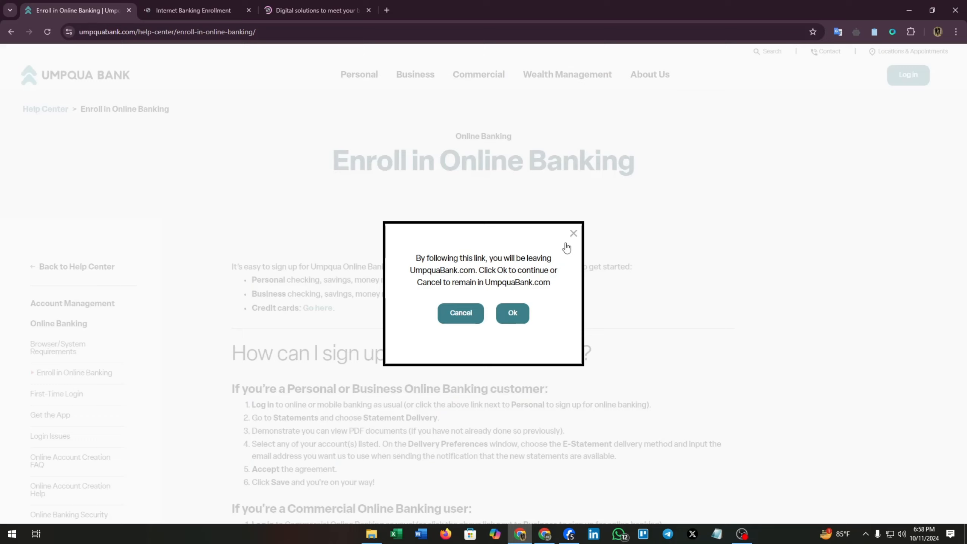
{"action": "left_click", "coordinate": [459, 313]}
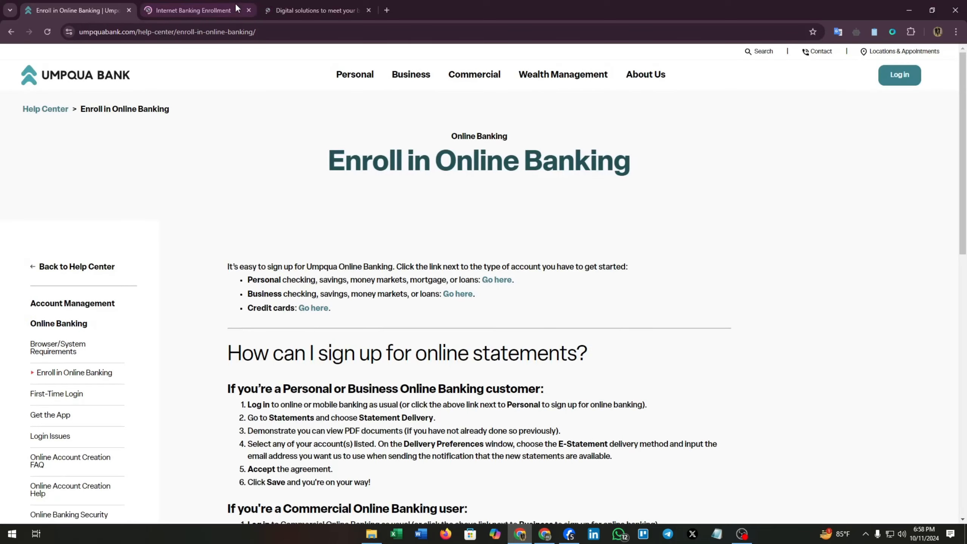
{"action": "mouse_move", "coordinate": [225, 251]}
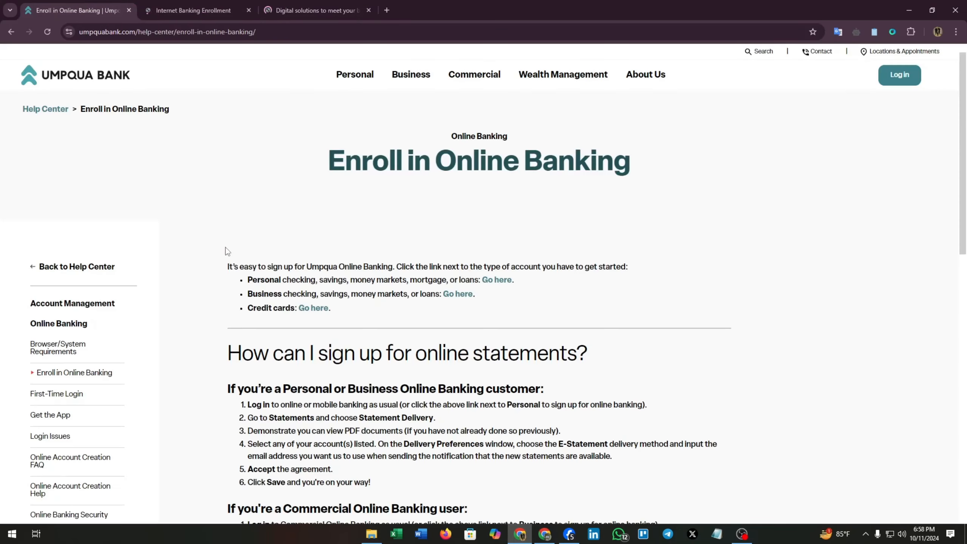
Step: Scroll the help page to the 'How can I sign up for online statements?' steps for personal and commercial users
{"action": "scroll", "scroll_direction": "down", "scroll_amount": 3}
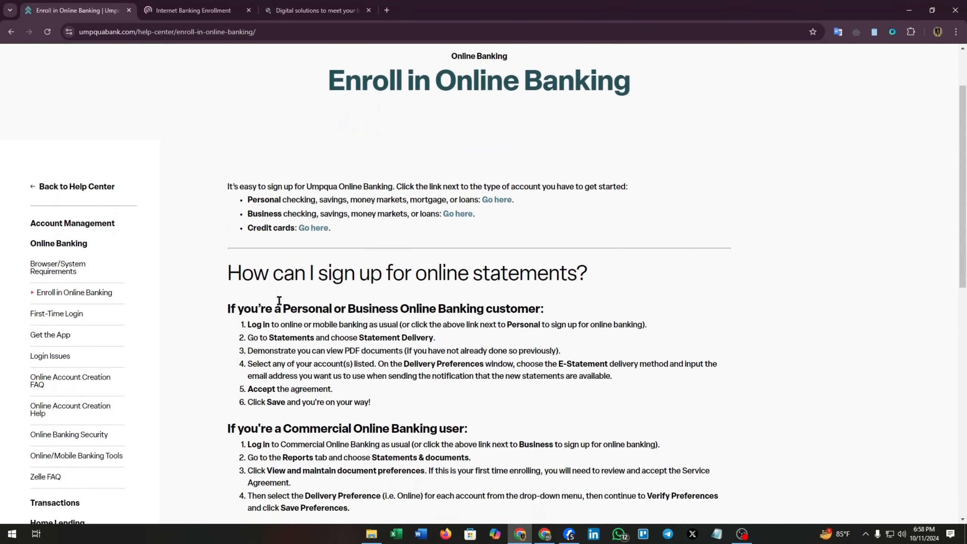
{"action": "scroll", "scroll_direction": "down", "scroll_amount": 3}
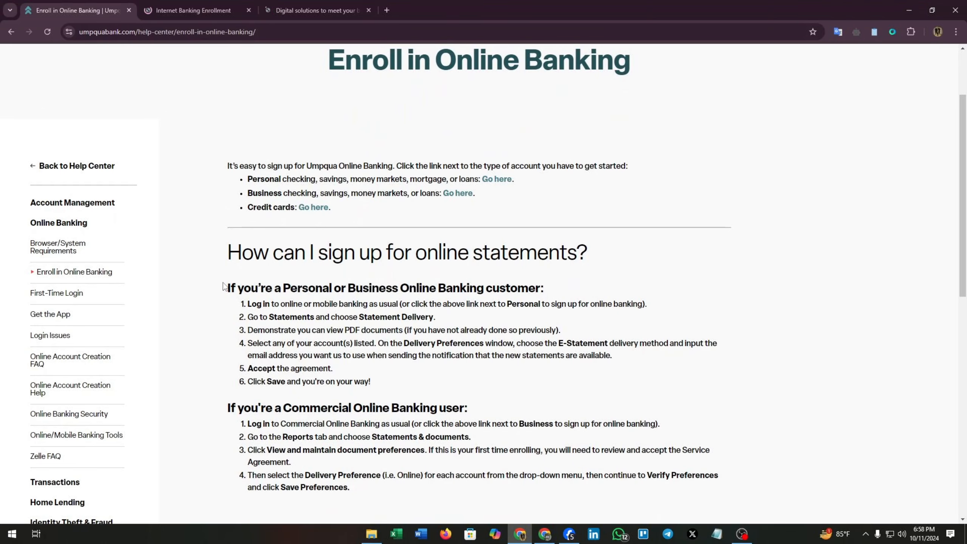
{"action": "scroll", "scroll_direction": "down", "scroll_amount": 3}
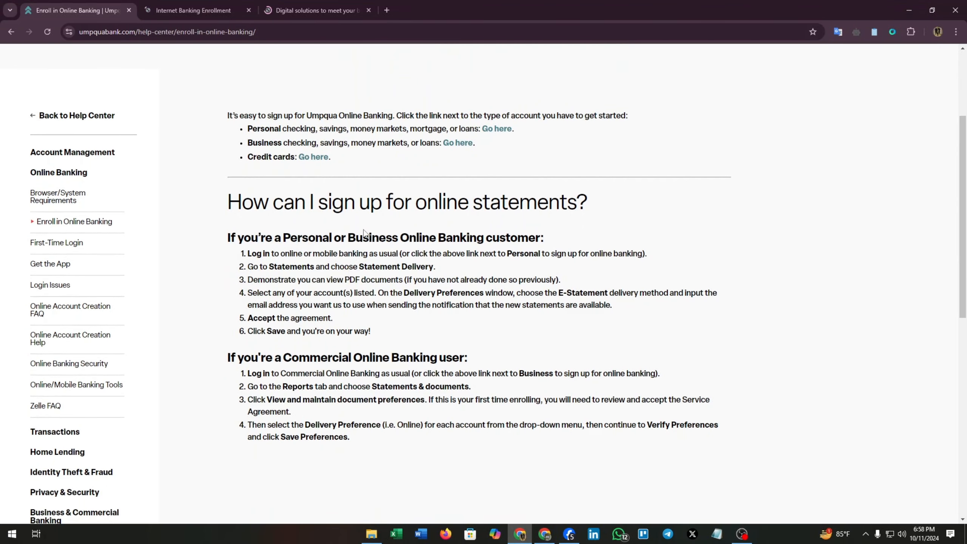
{"action": "mouse_move", "coordinate": [598, 237]}
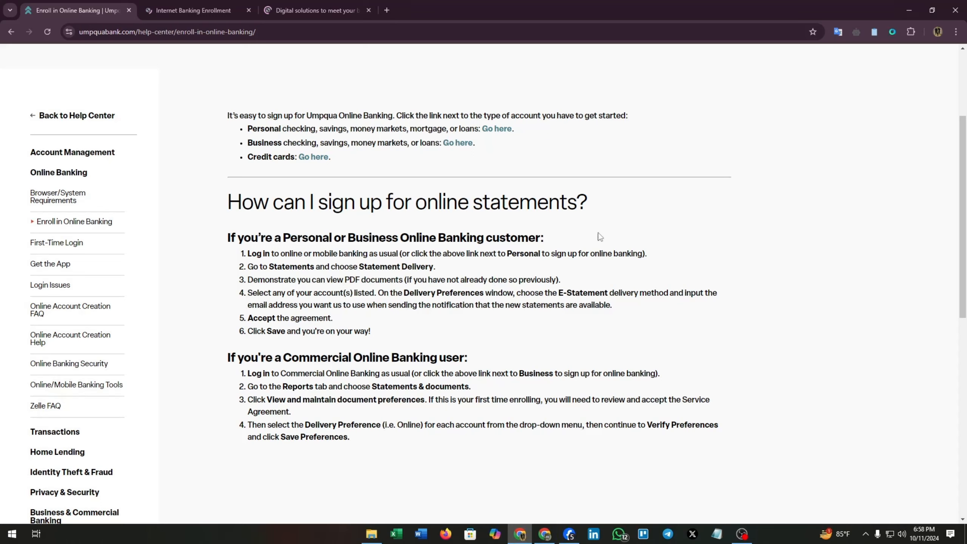
{"action": "mouse_move", "coordinate": [375, 236]}
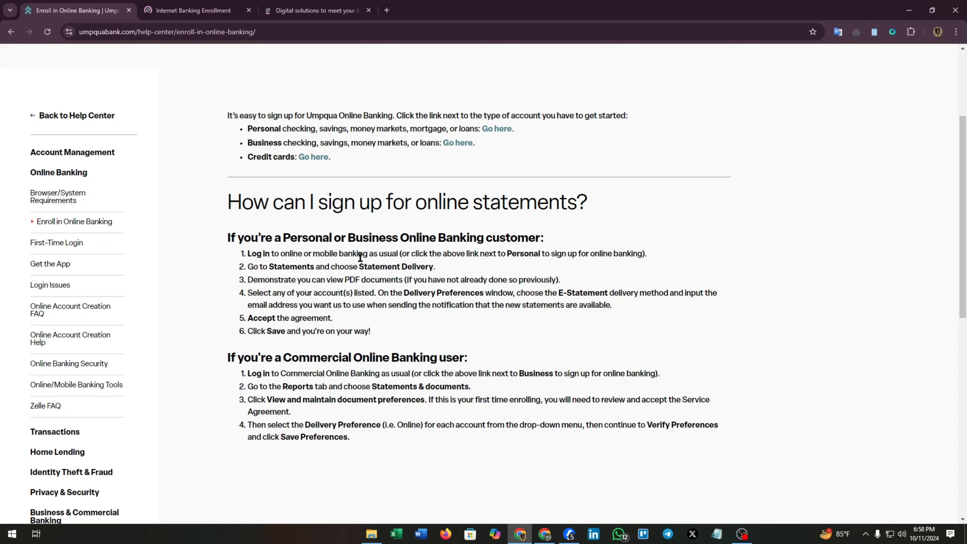
{"action": "mouse_move", "coordinate": [473, 253]}
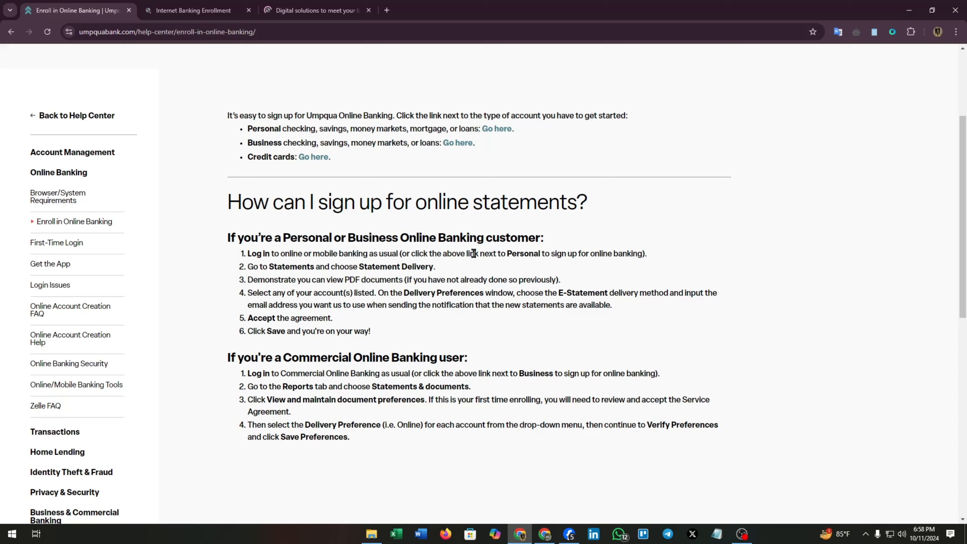
{"action": "mouse_move", "coordinate": [603, 253]}
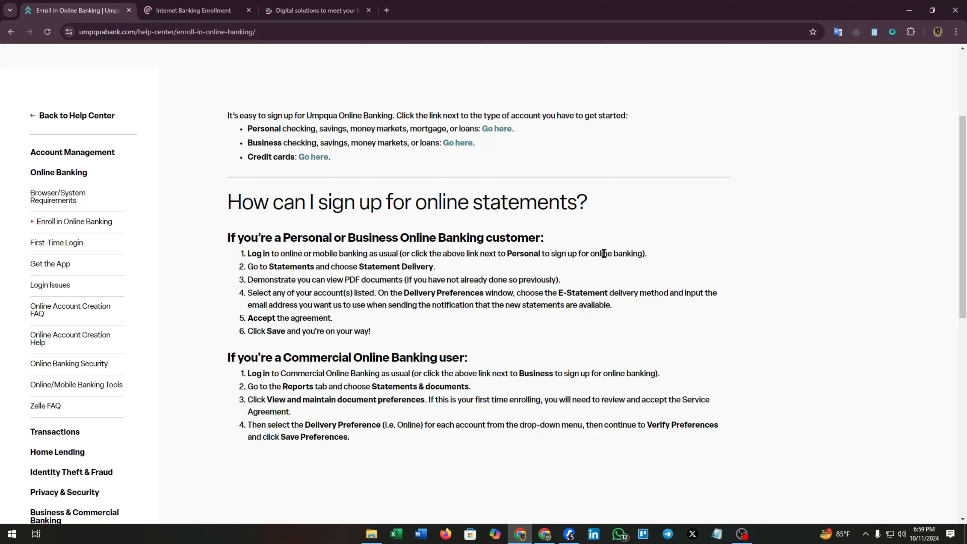
{"action": "mouse_move", "coordinate": [253, 264]}
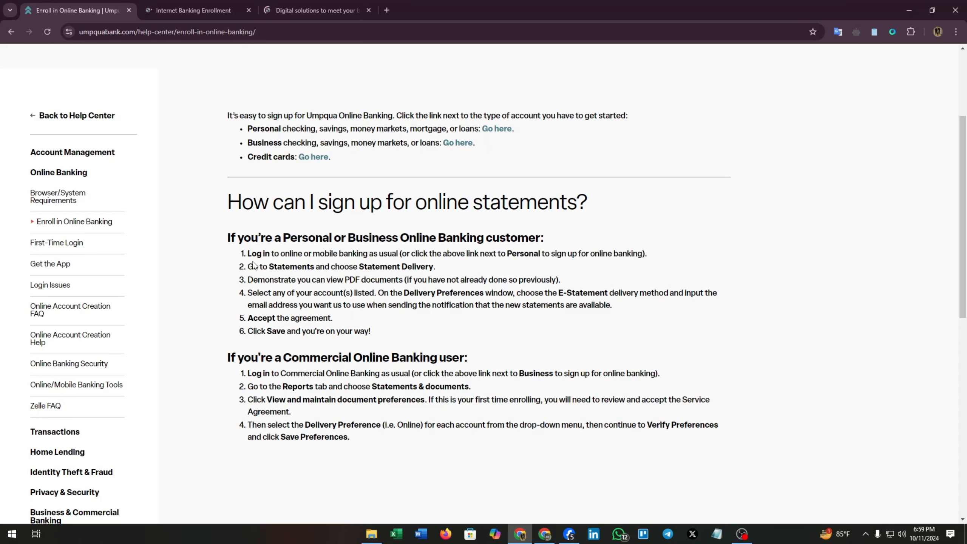
{"action": "mouse_move", "coordinate": [264, 290]}
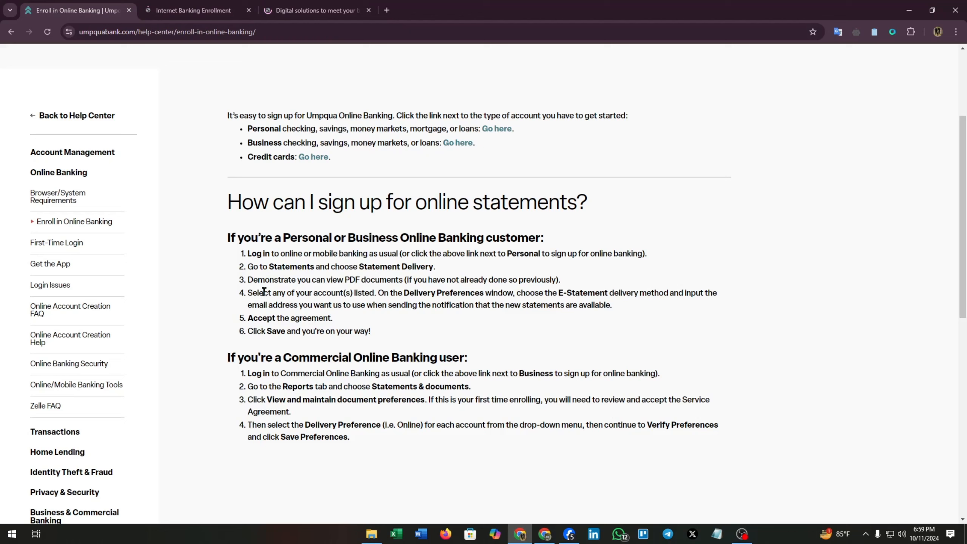
{"action": "mouse_move", "coordinate": [348, 271]}
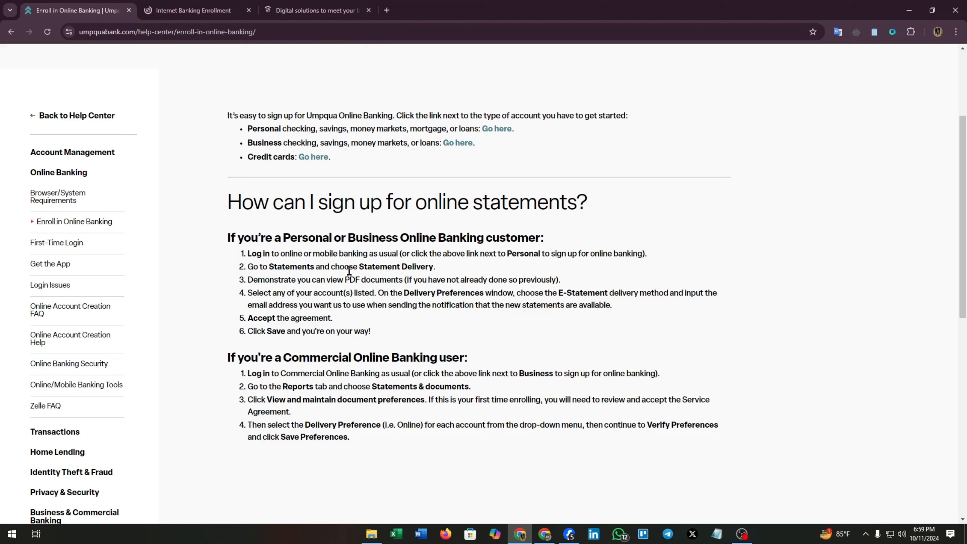
{"action": "mouse_move", "coordinate": [257, 290]}
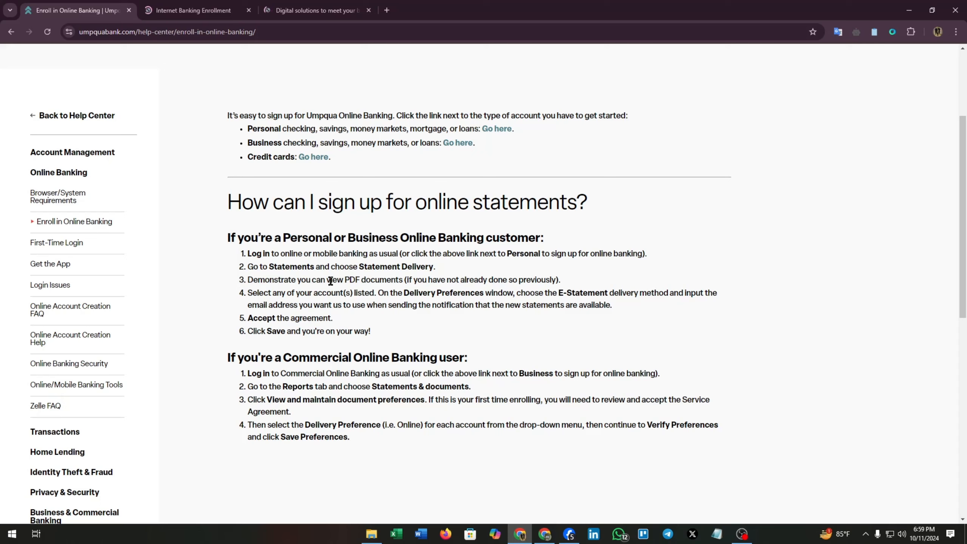
{"action": "mouse_move", "coordinate": [380, 280]}
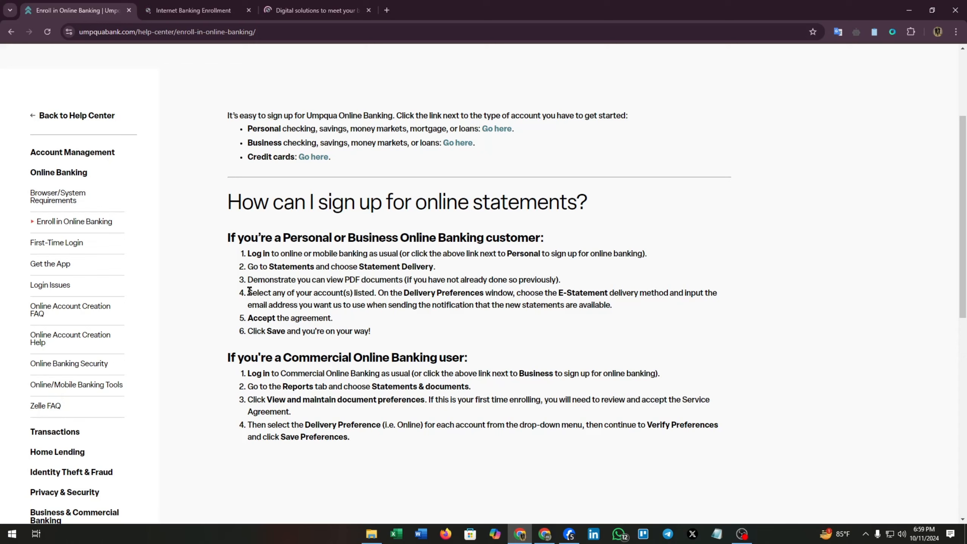
{"action": "mouse_move", "coordinate": [309, 291]}
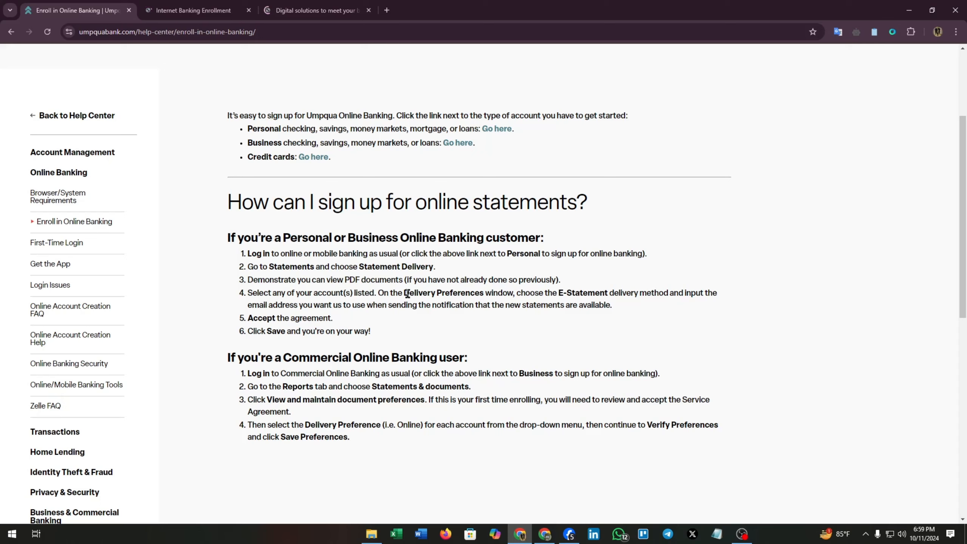
{"action": "mouse_move", "coordinate": [590, 294]}
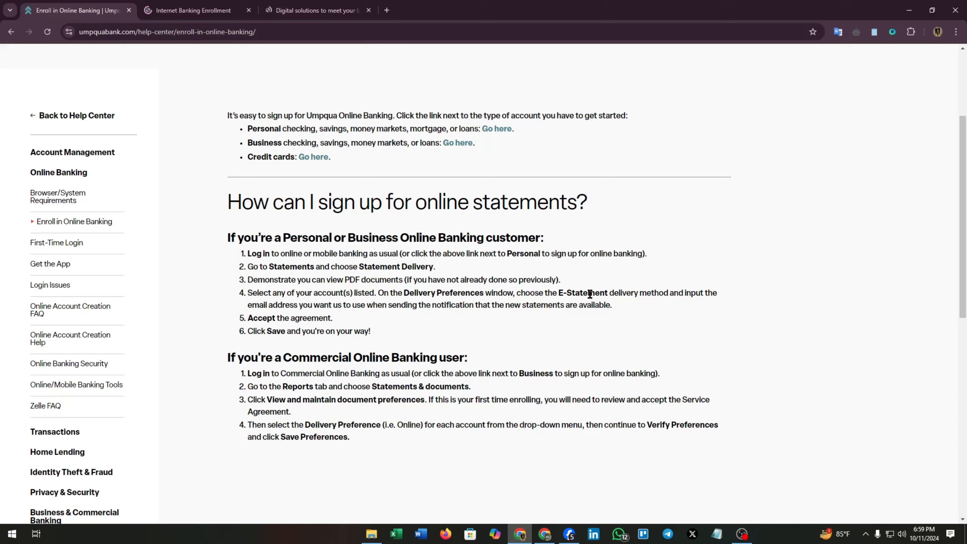
{"action": "mouse_move", "coordinate": [713, 294]}
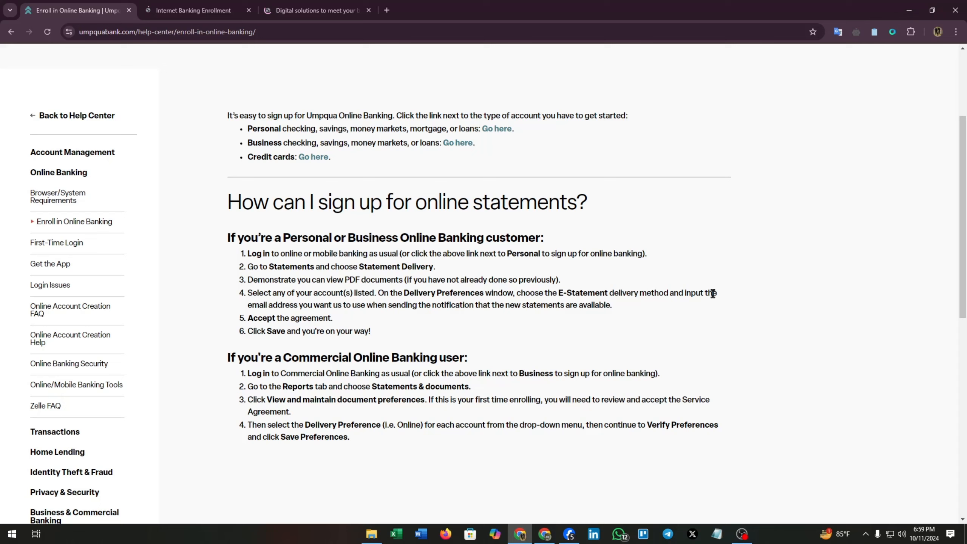
{"action": "mouse_move", "coordinate": [339, 305]}
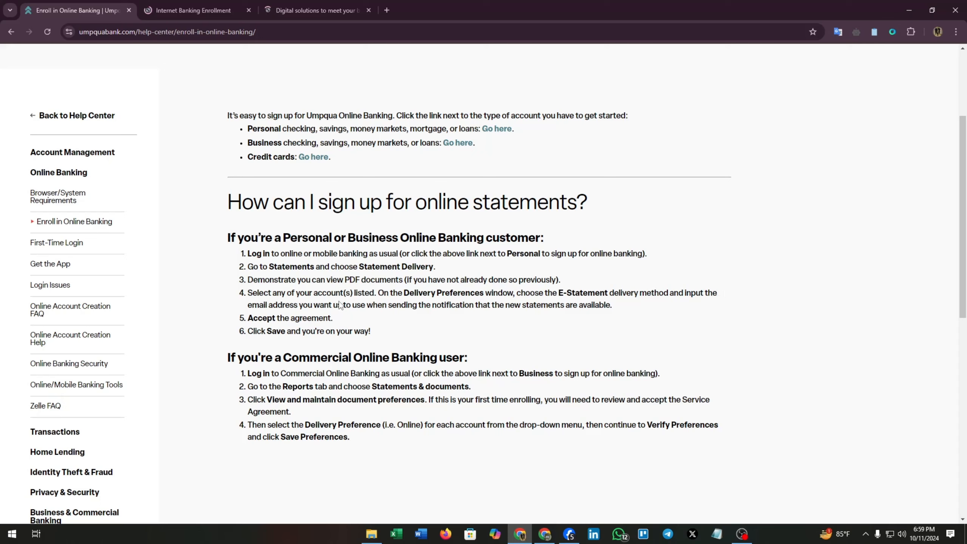
{"action": "mouse_move", "coordinate": [492, 308]}
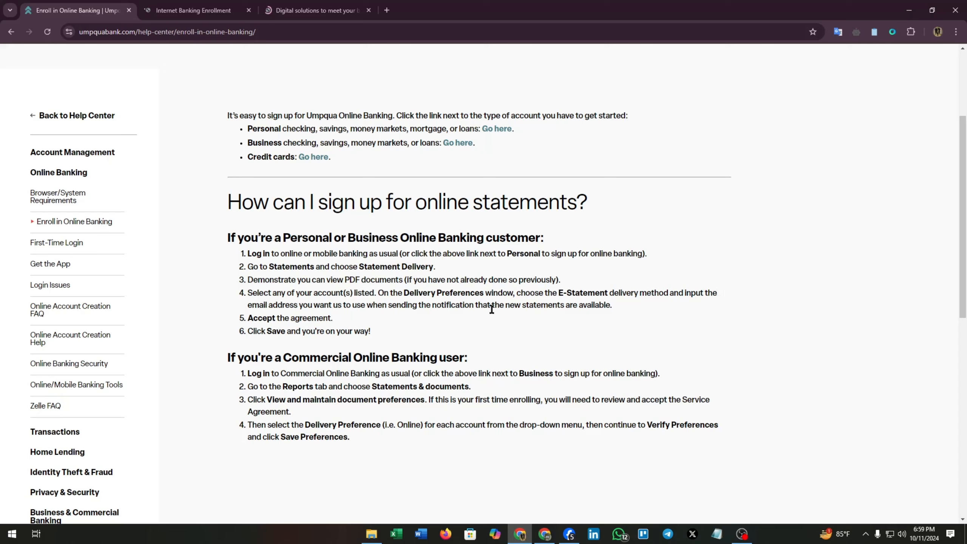
{"action": "mouse_move", "coordinate": [620, 317]}
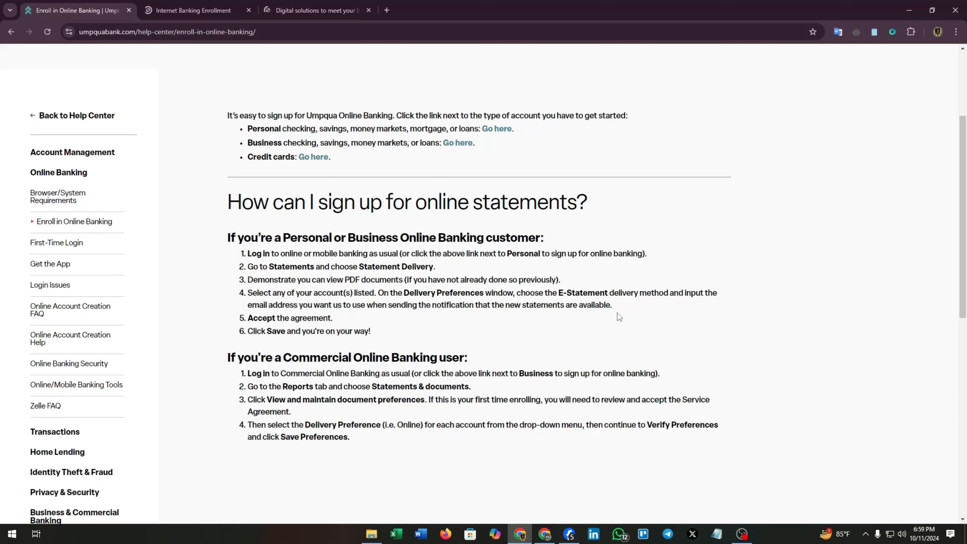
{"action": "mouse_move", "coordinate": [331, 319]}
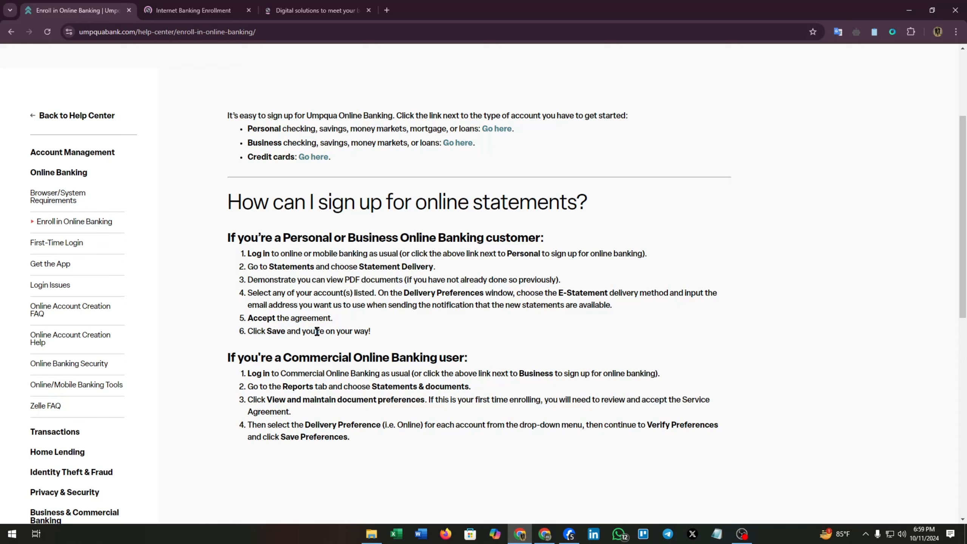
{"action": "mouse_move", "coordinate": [224, 360]}
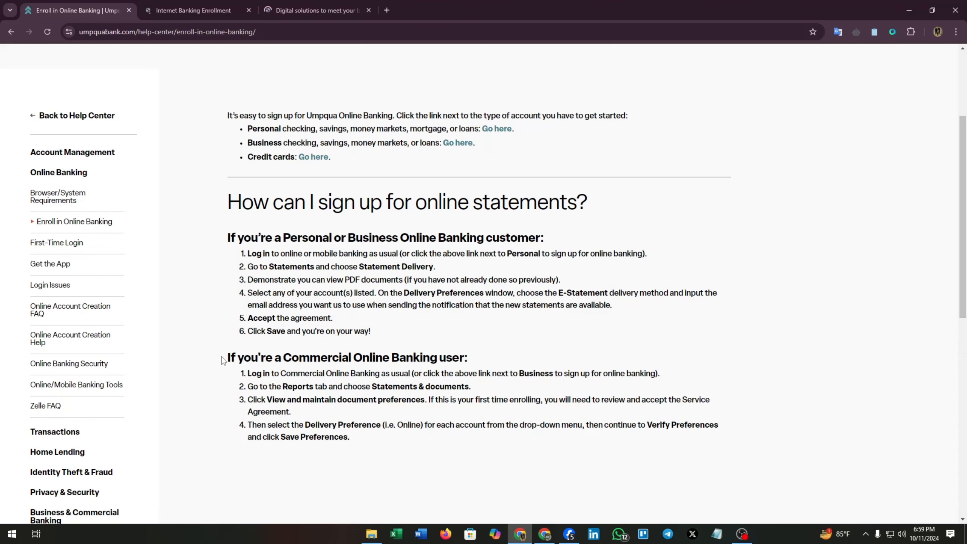
{"action": "mouse_move", "coordinate": [504, 358]}
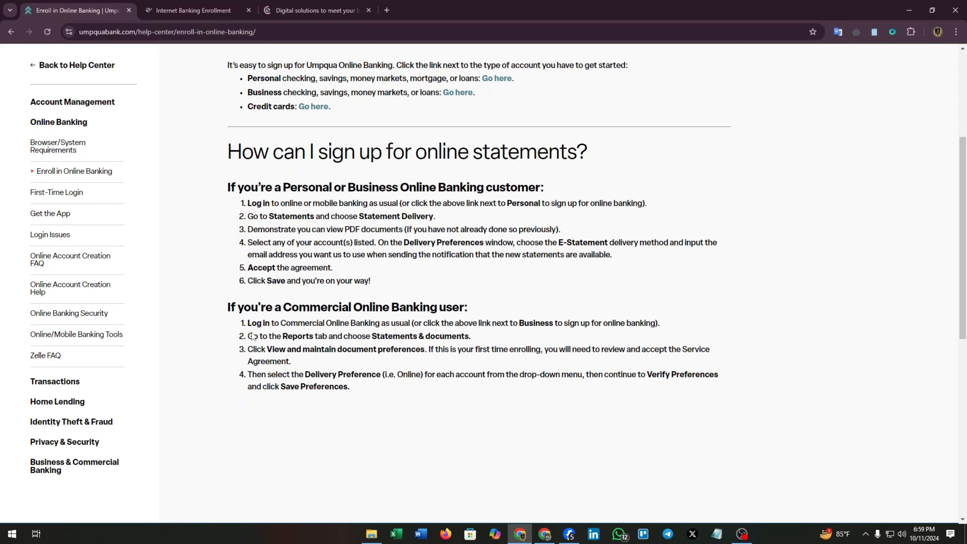
{"action": "mouse_move", "coordinate": [401, 320]}
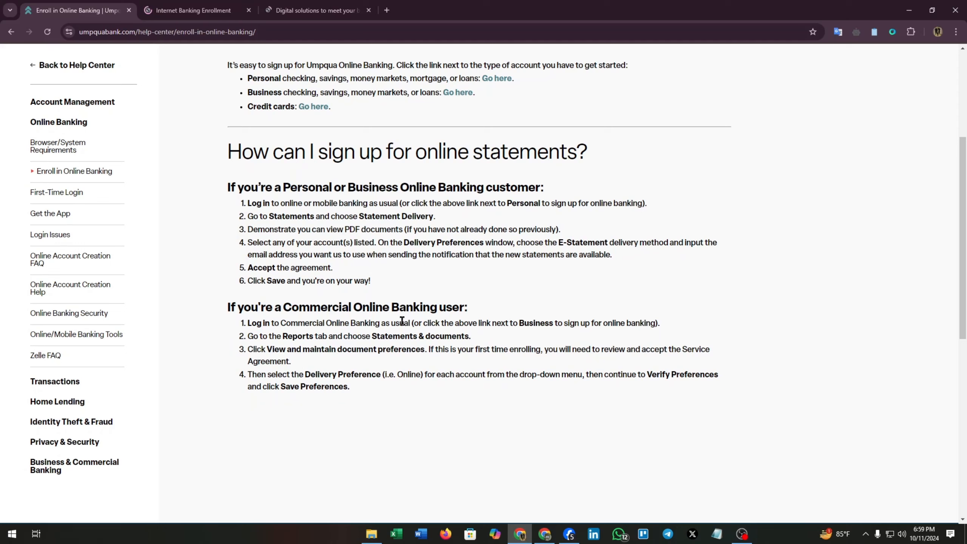
{"action": "mouse_move", "coordinate": [524, 323]}
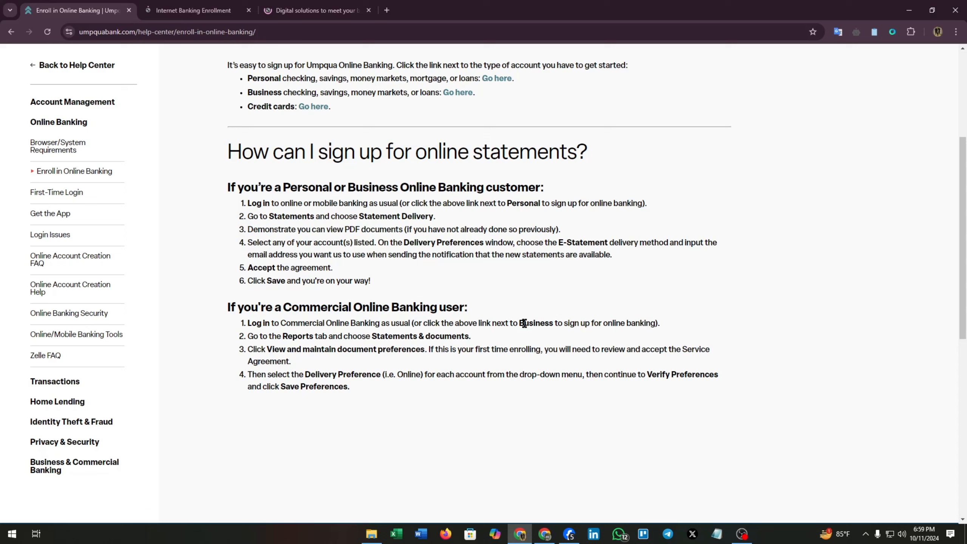
{"action": "mouse_move", "coordinate": [665, 327]}
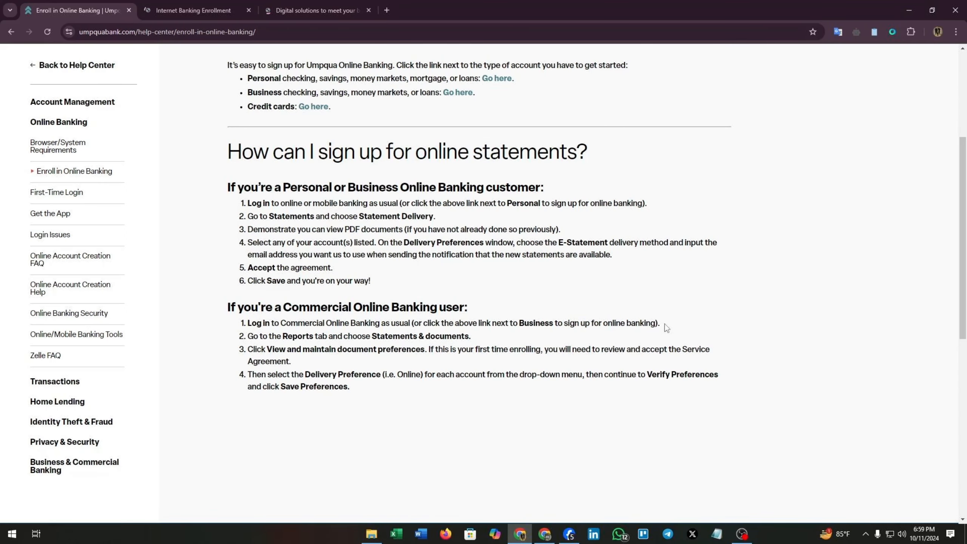
{"action": "scroll", "scroll_direction": "up", "scroll_amount": 3}
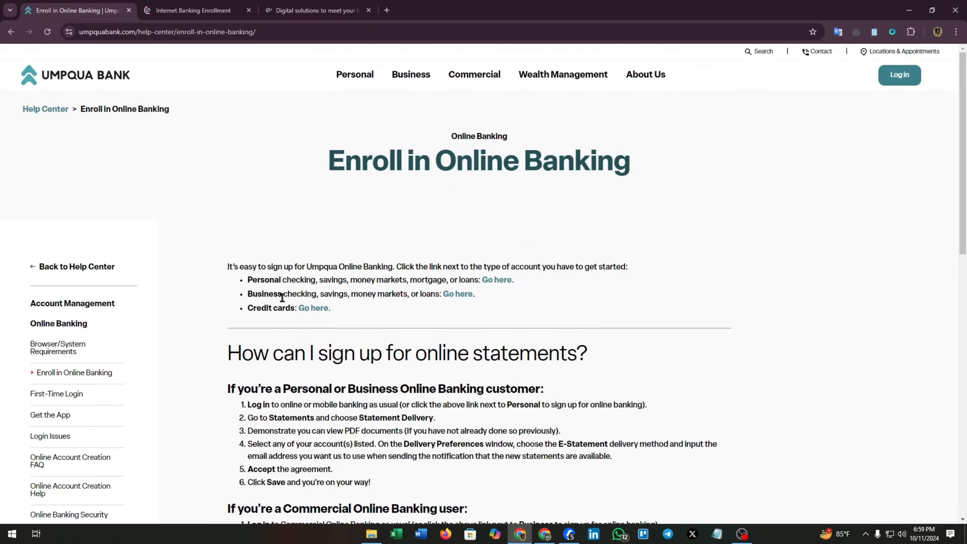
{"action": "scroll", "scroll_direction": "down", "scroll_amount": 3}
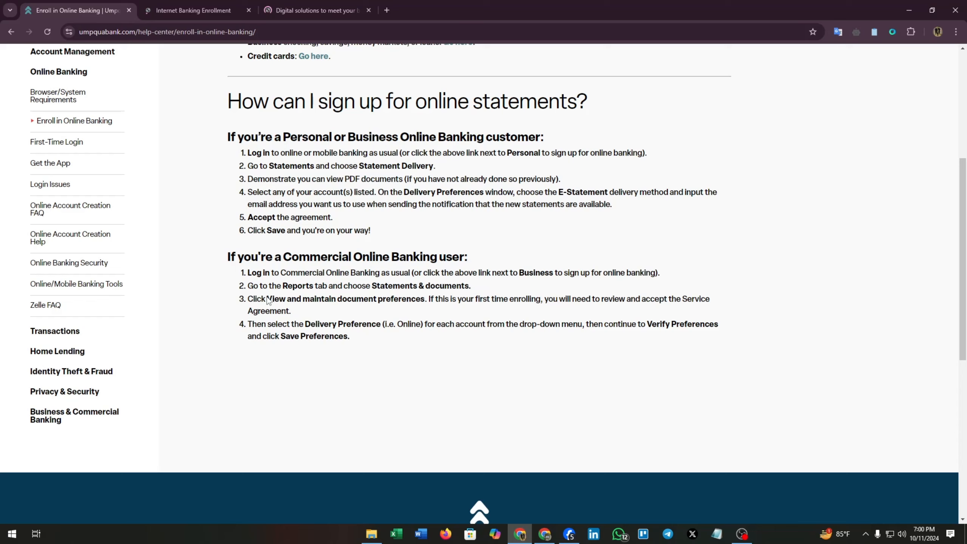
{"action": "mouse_move", "coordinate": [384, 297]}
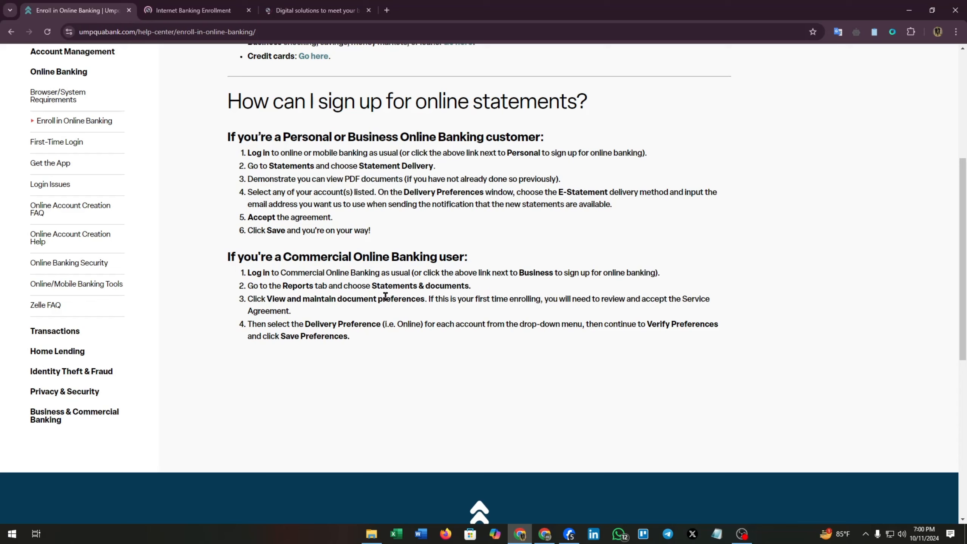
{"action": "mouse_move", "coordinate": [528, 297]}
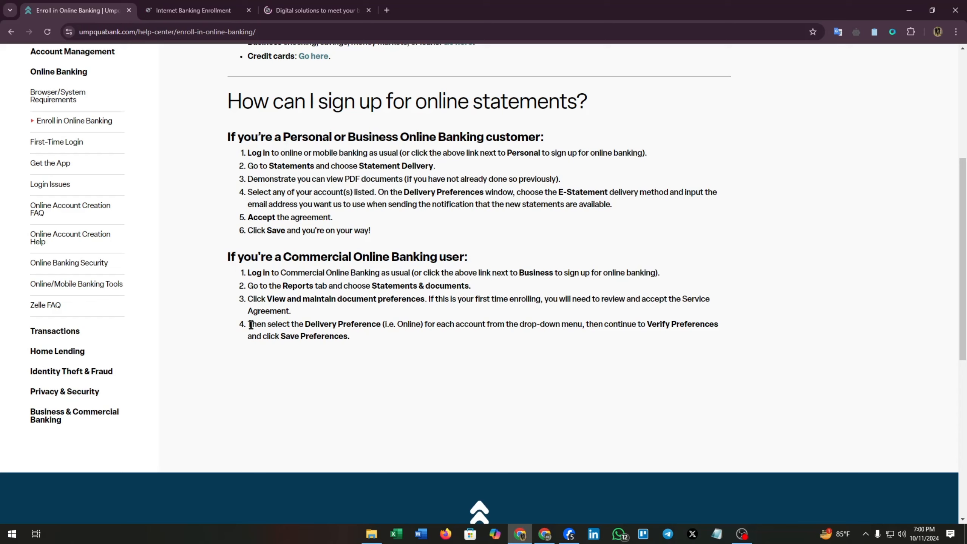
{"action": "mouse_move", "coordinate": [411, 323]}
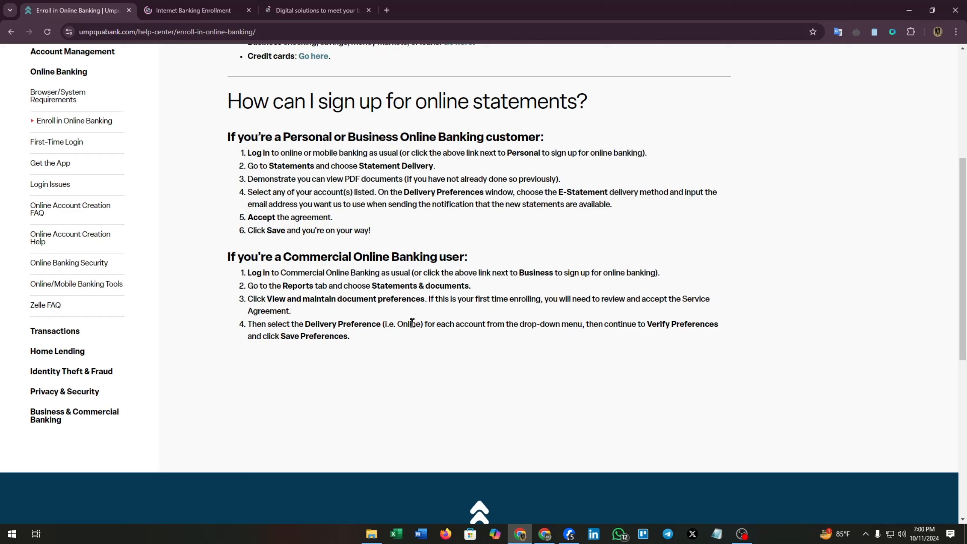
{"action": "mouse_move", "coordinate": [612, 321]}
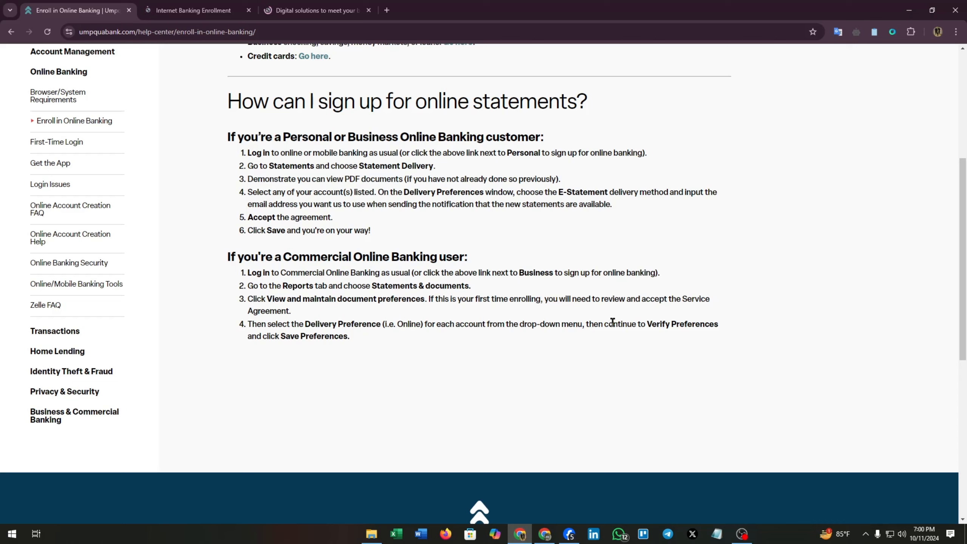
{"action": "mouse_move", "coordinate": [248, 353]}
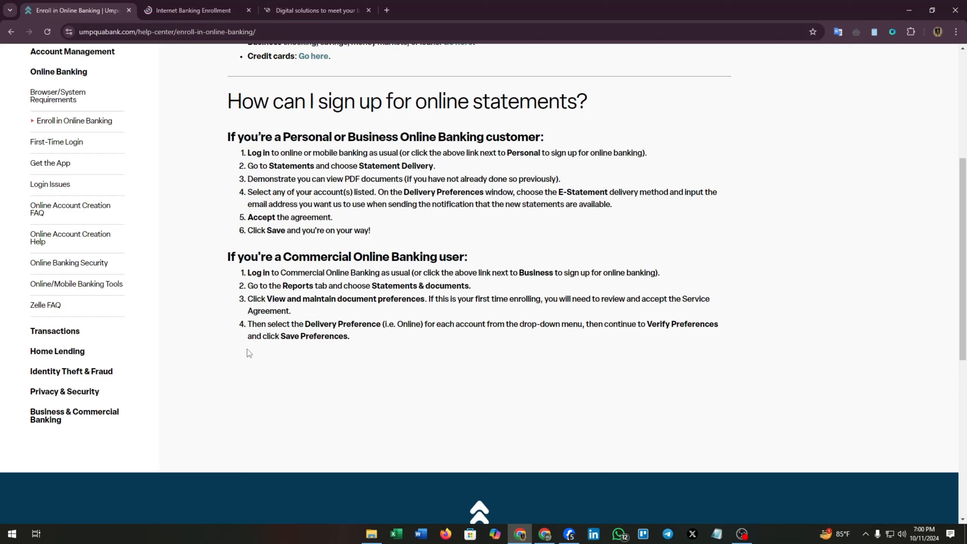
{"action": "mouse_move", "coordinate": [354, 342]}
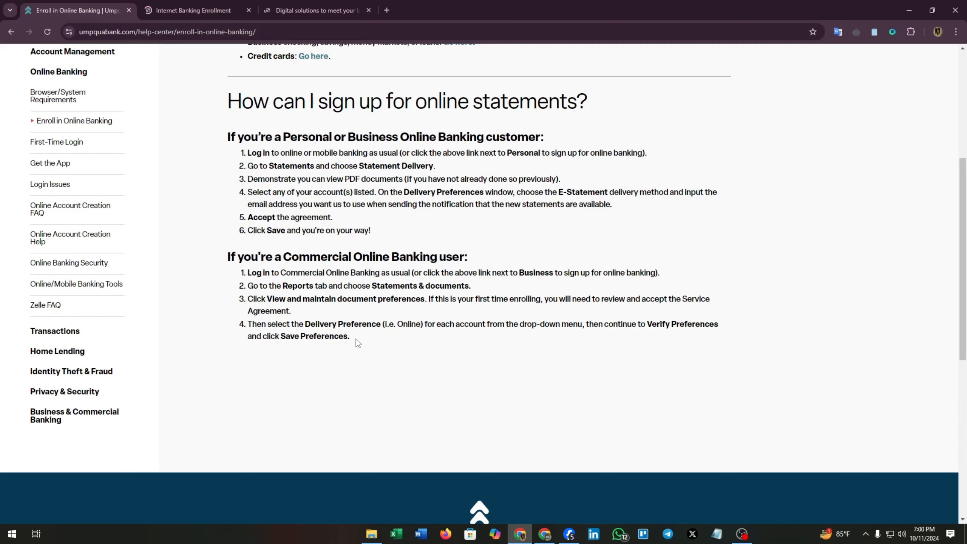
Step: On the Consumer Online Banking Enrollment form, visit the account number, date of birth and SSN fields
{"action": "left_click", "coordinate": [195, 10]}
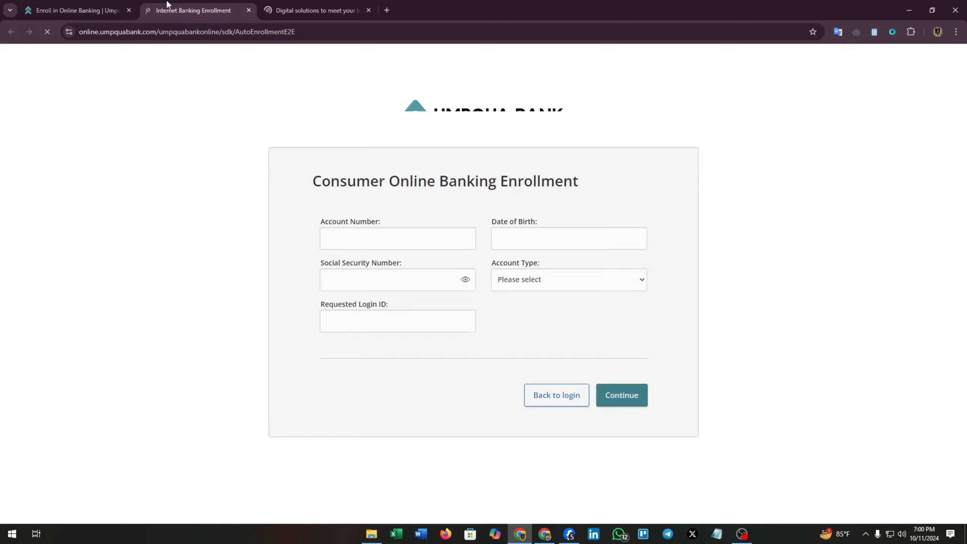
{"action": "mouse_move", "coordinate": [338, 204]}
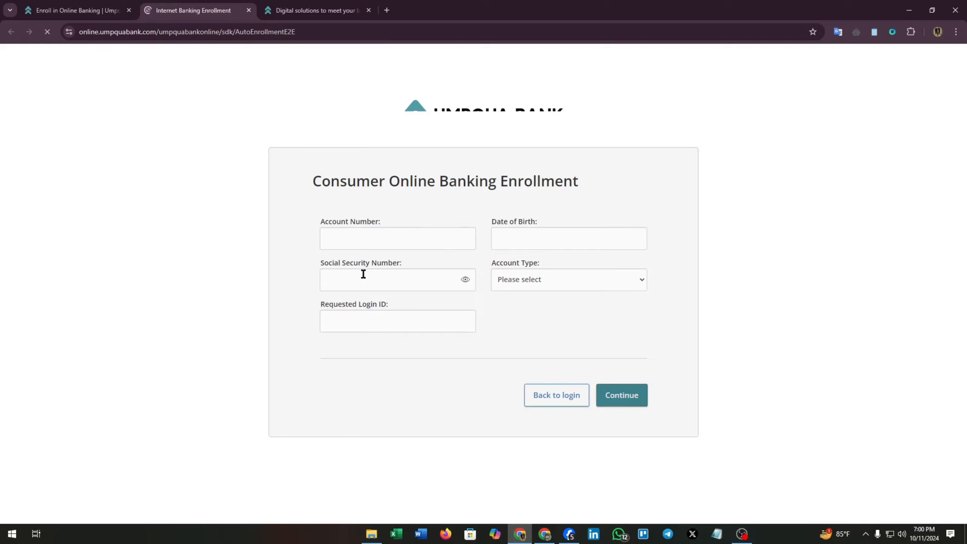
{"action": "left_click", "coordinate": [398, 239]}
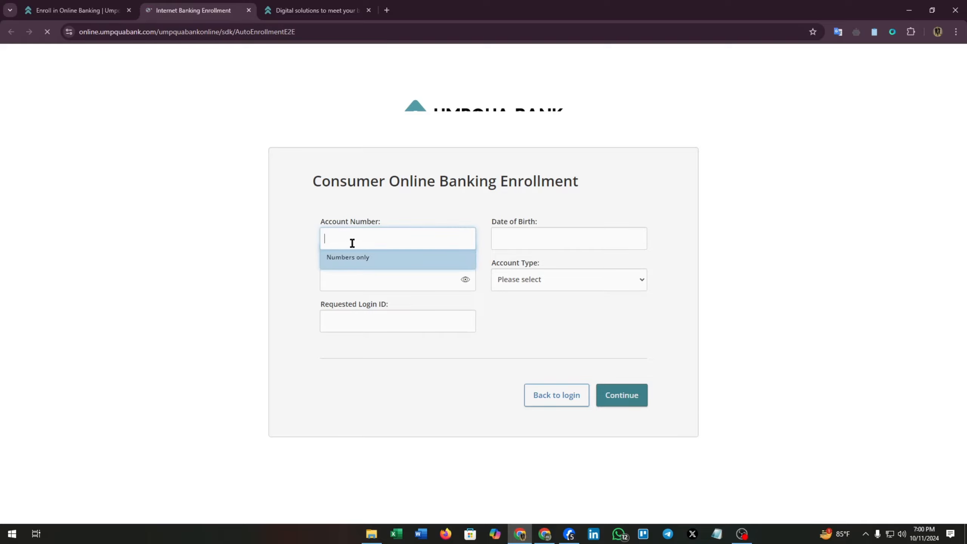
{"action": "left_click", "coordinate": [568, 238]}
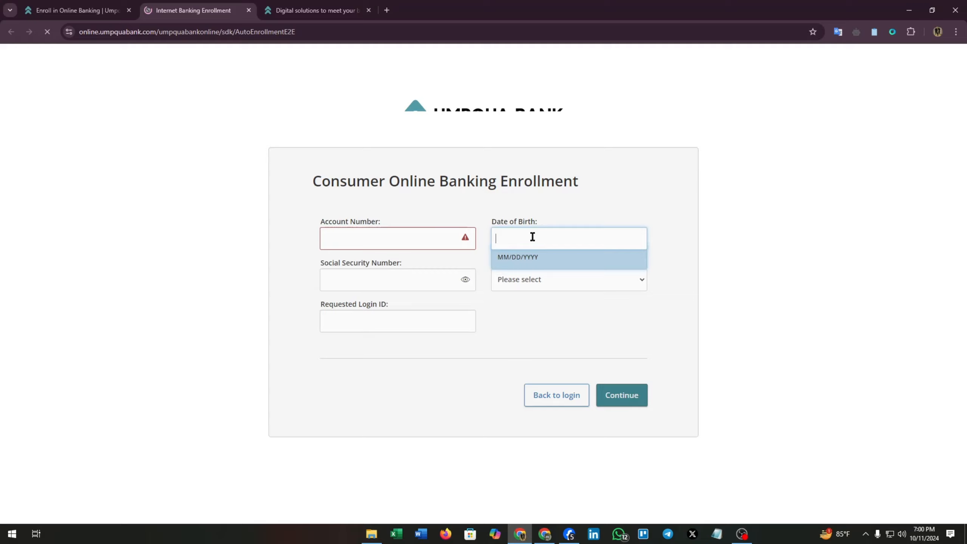
{"action": "mouse_move", "coordinate": [526, 269]}
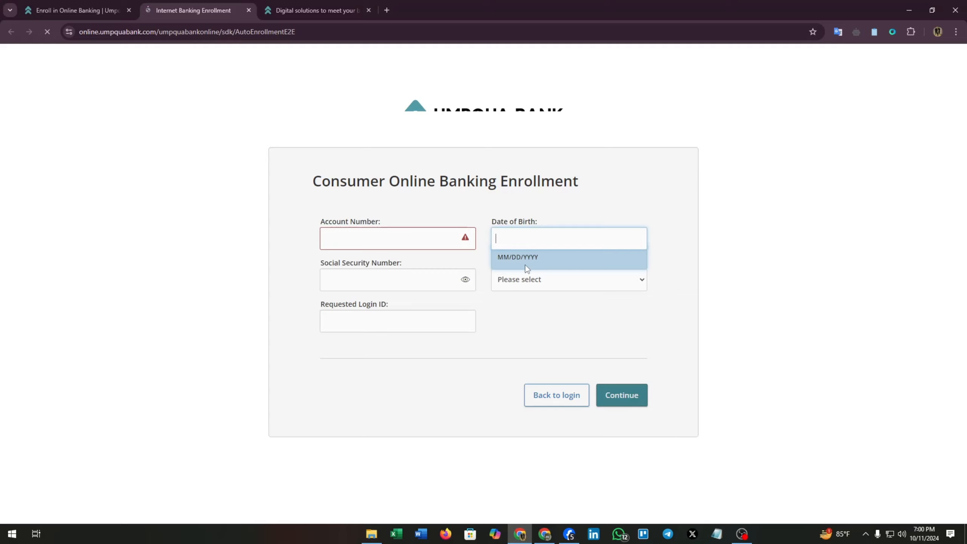
{"action": "mouse_move", "coordinate": [533, 240]}
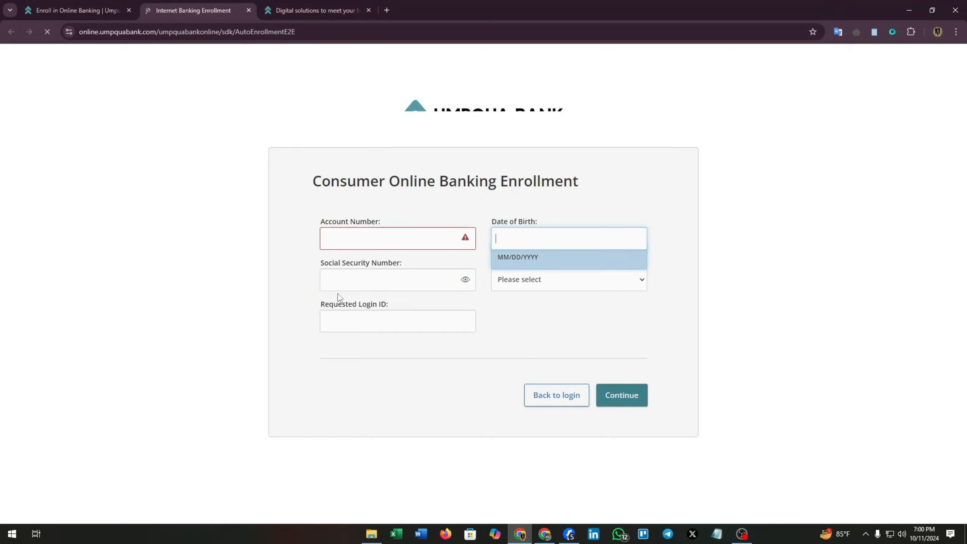
{"action": "left_click", "coordinate": [398, 279]}
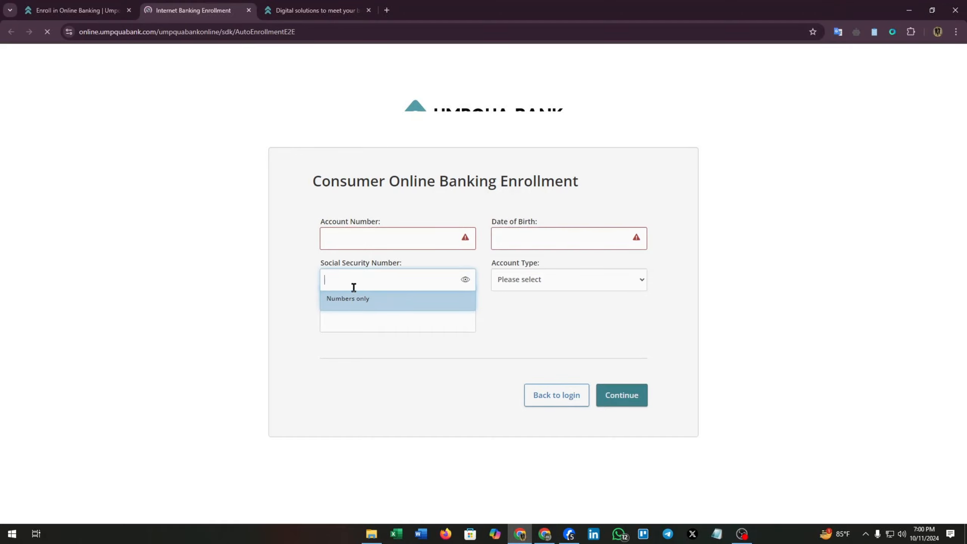
Step: Try Loan and Money Market account types, settle on Savings, attempt Continue, then move to the Digital solutions page
{"action": "left_click", "coordinate": [567, 279]}
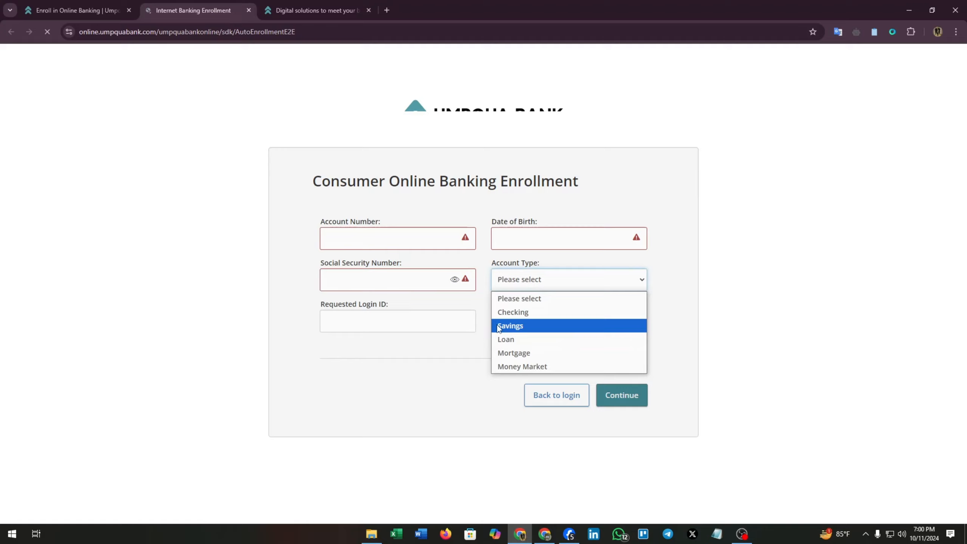
{"action": "mouse_move", "coordinate": [512, 311]}
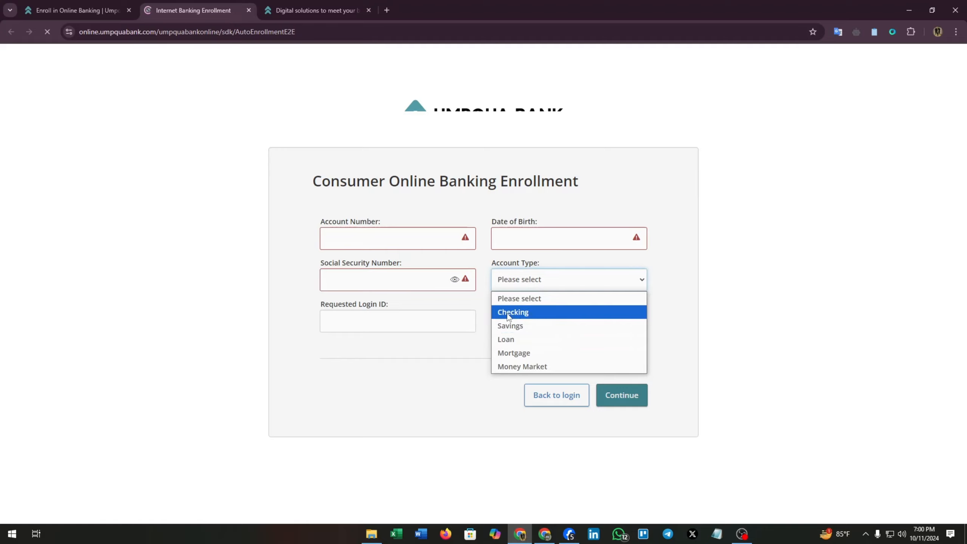
{"action": "left_click", "coordinate": [510, 326]}
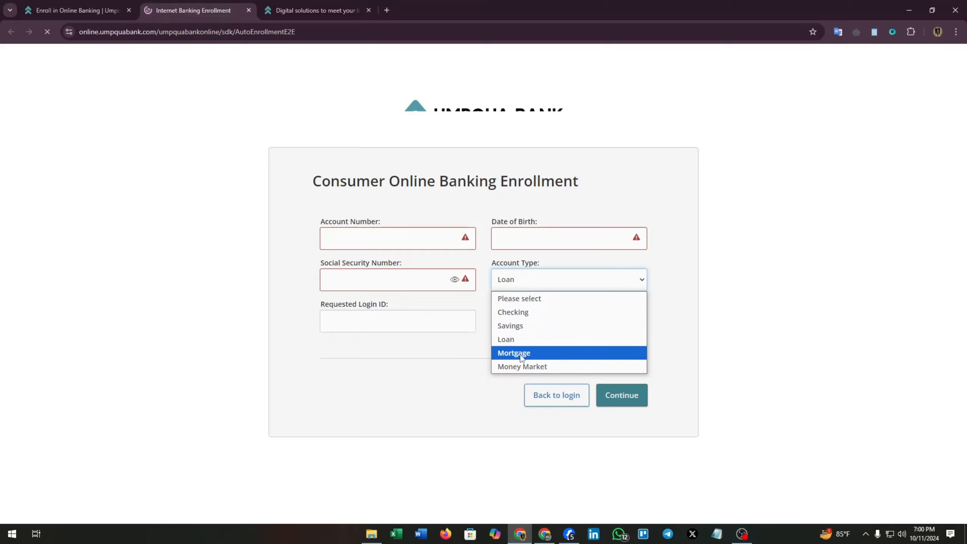
{"action": "left_click", "coordinate": [521, 366]}
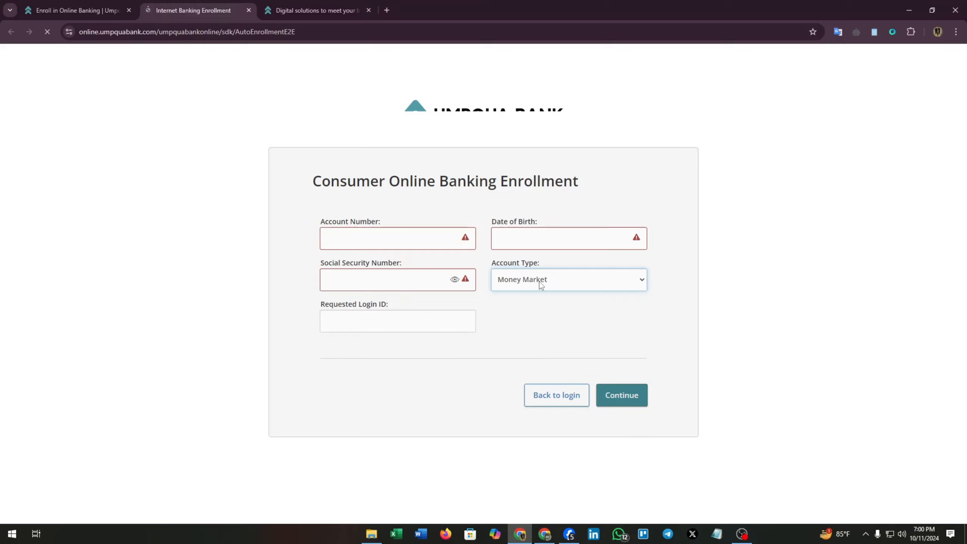
{"action": "left_click", "coordinate": [567, 278]}
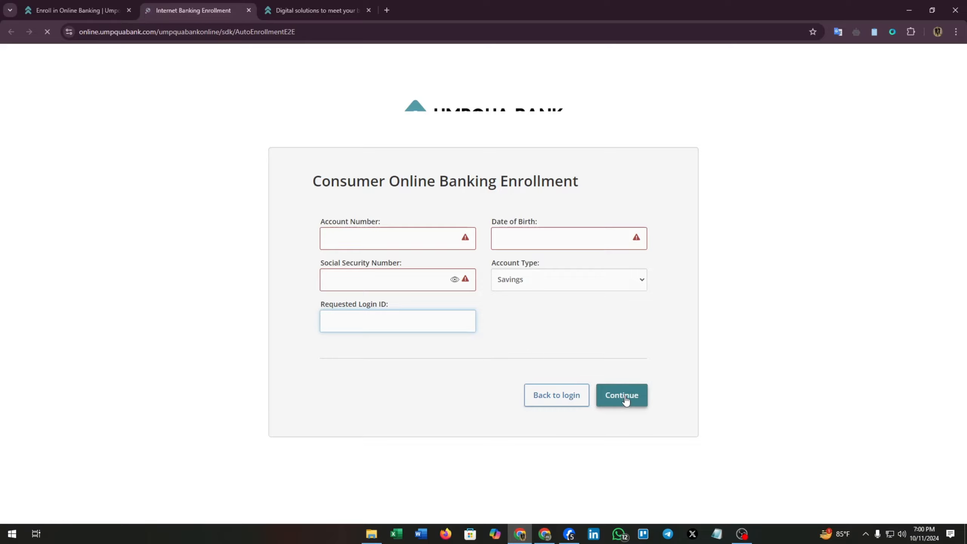
{"action": "left_click", "coordinate": [397, 320]}
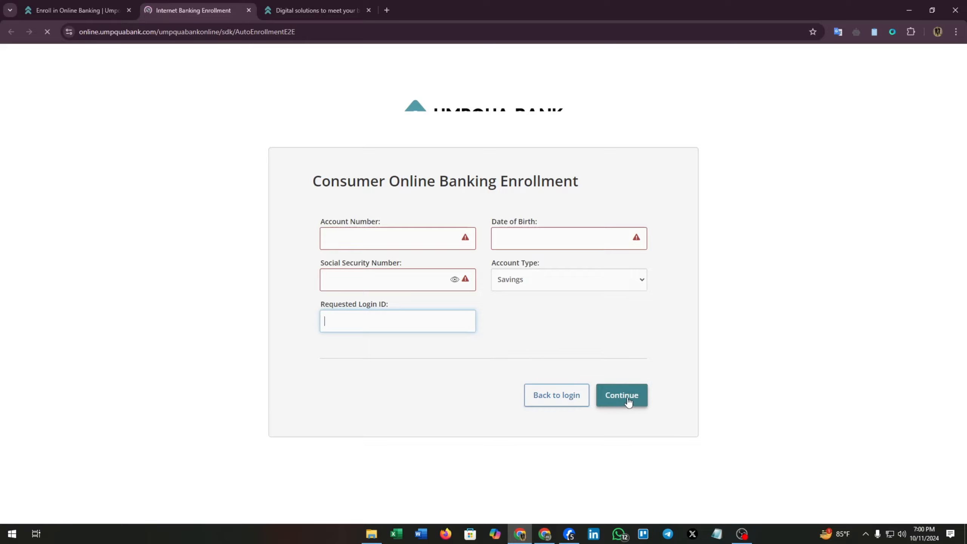
{"action": "left_click", "coordinate": [317, 11]}
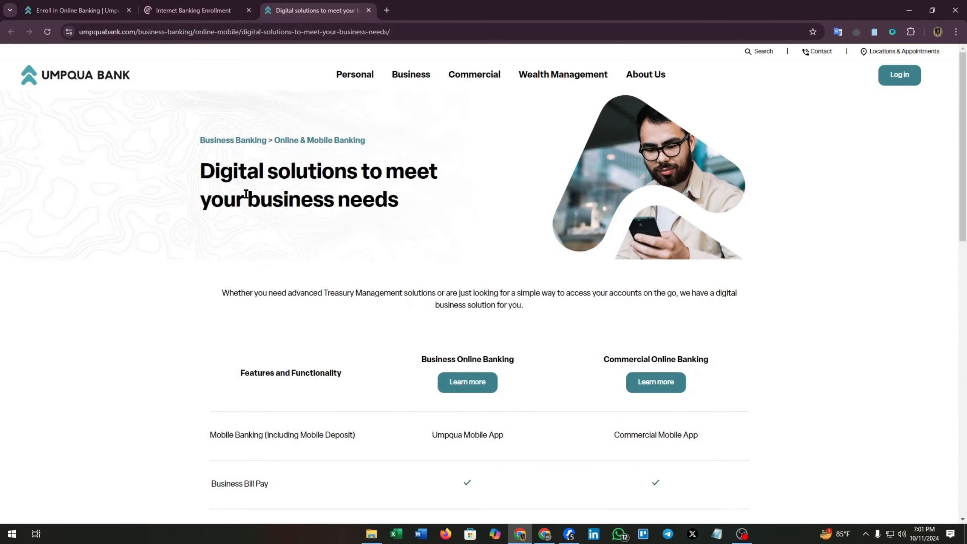
Step: Scroll through the Business versus Commercial Online Banking Features and Functionality table down to the footer
{"action": "scroll", "scroll_direction": "down", "scroll_amount": 3}
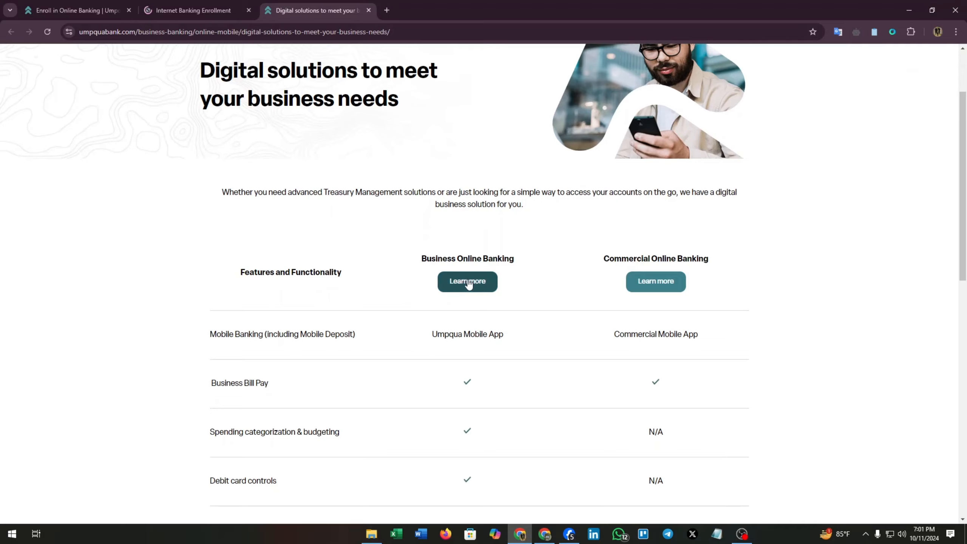
{"action": "scroll", "scroll_direction": "down", "scroll_amount": 3}
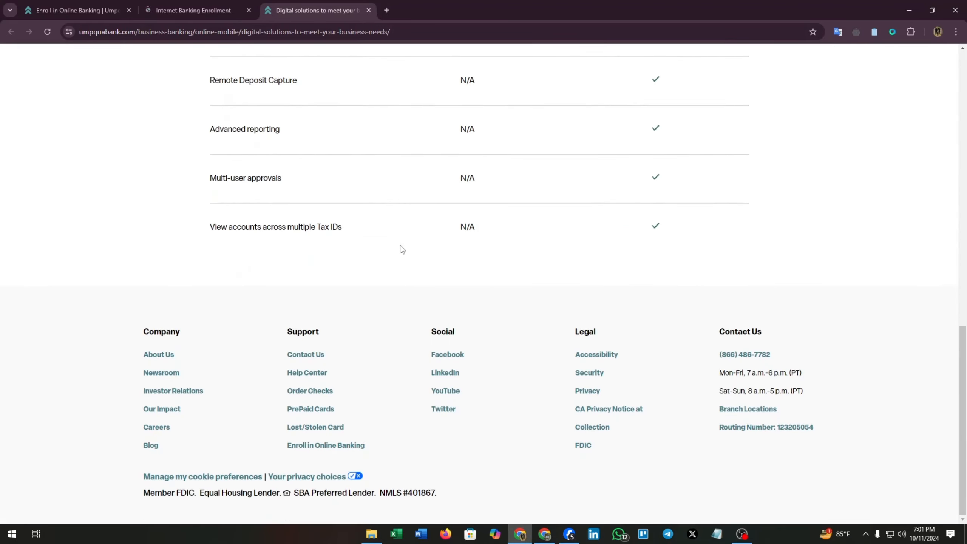
{"action": "scroll", "scroll_direction": "up", "scroll_amount": 3}
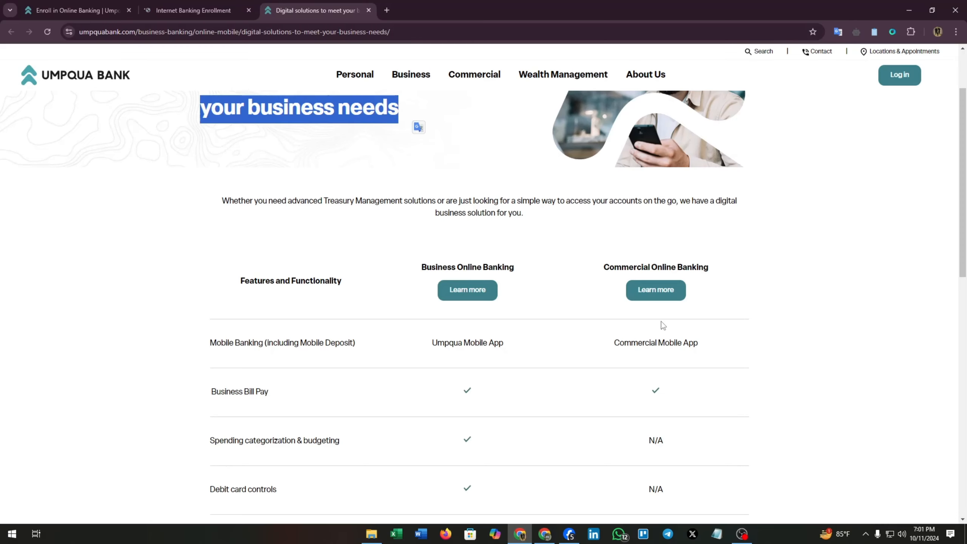
{"action": "scroll", "scroll_direction": "down", "scroll_amount": 3}
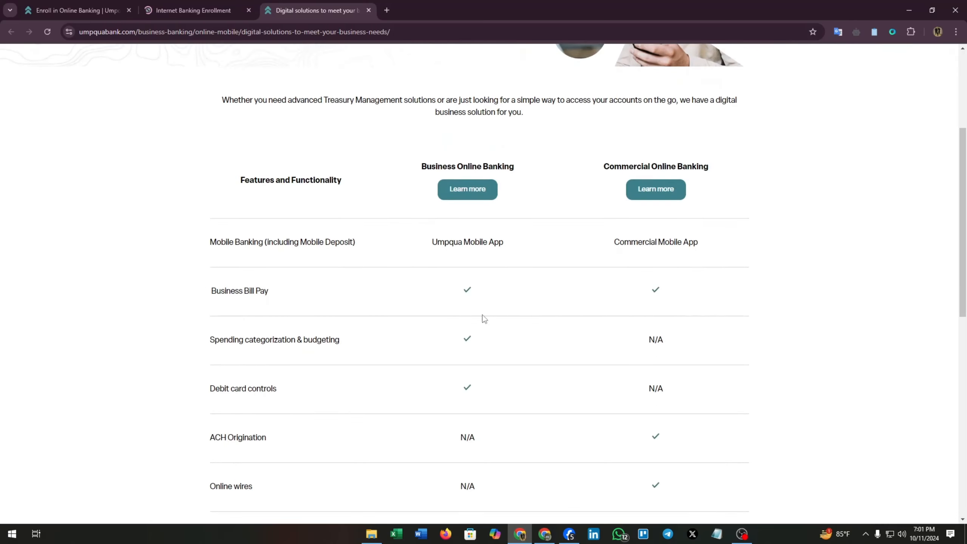
{"action": "mouse_move", "coordinate": [231, 405]}
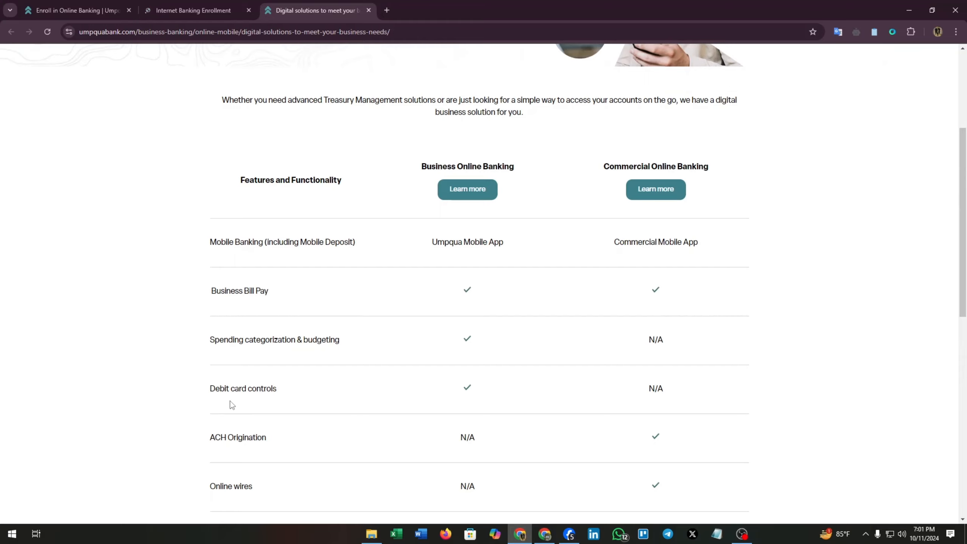
{"action": "scroll", "scroll_direction": "down", "scroll_amount": 3}
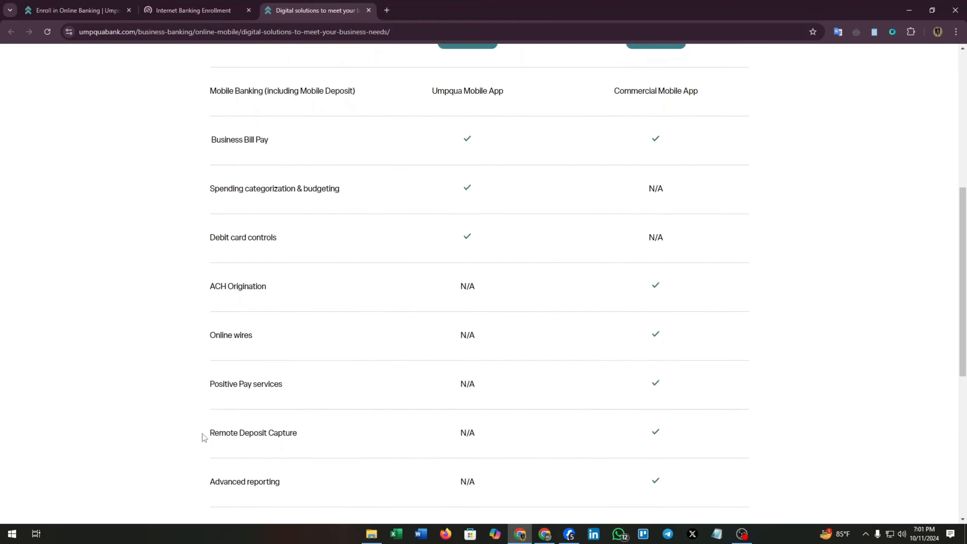
{"action": "scroll", "scroll_direction": "down", "scroll_amount": 3}
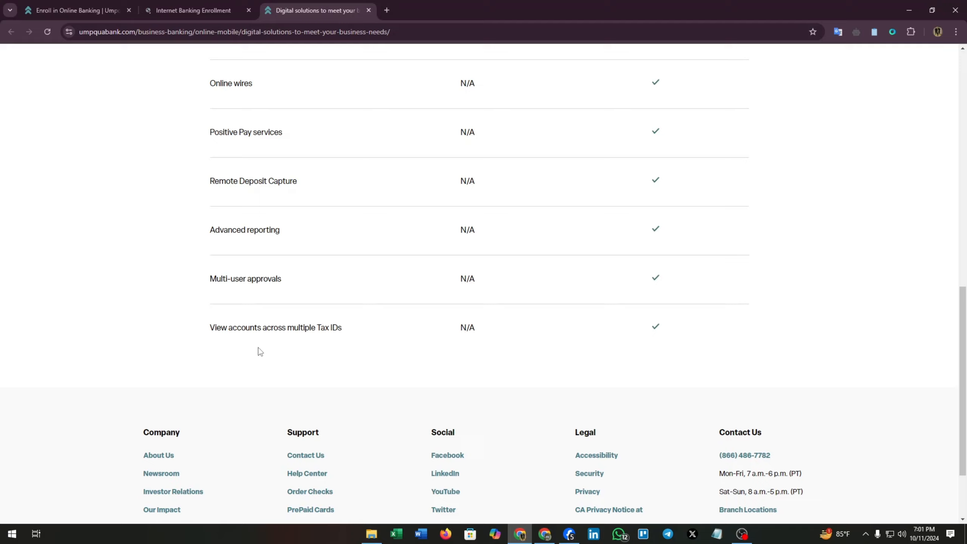
{"action": "scroll", "scroll_direction": "up", "scroll_amount": 3}
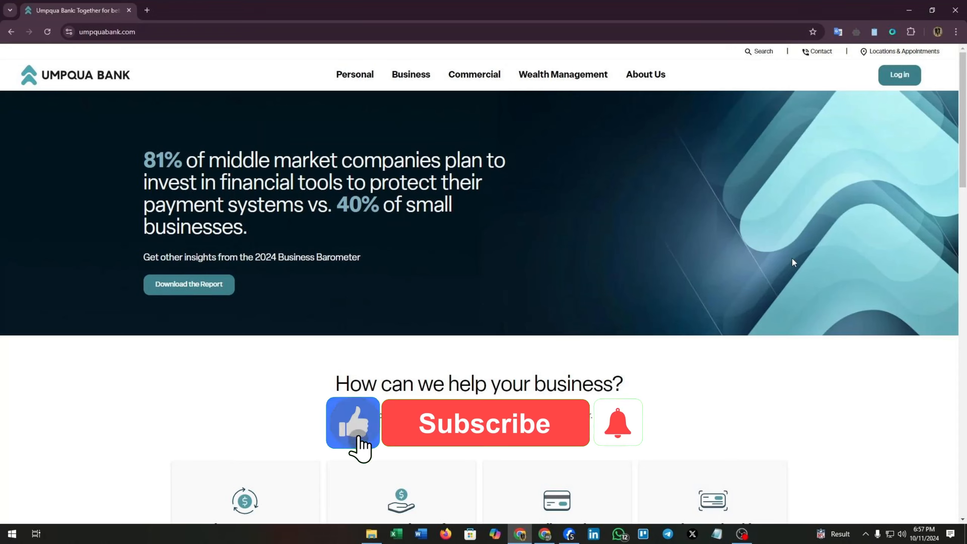
Step: Land on the Umpqua Bank business home page with the Business Barometer banner
{"action": "left_click", "coordinate": [618, 422]}
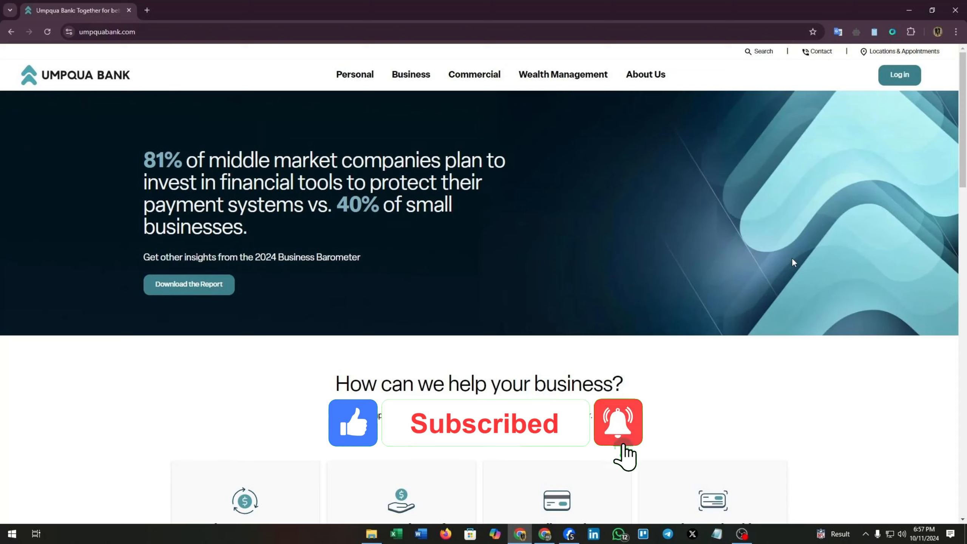